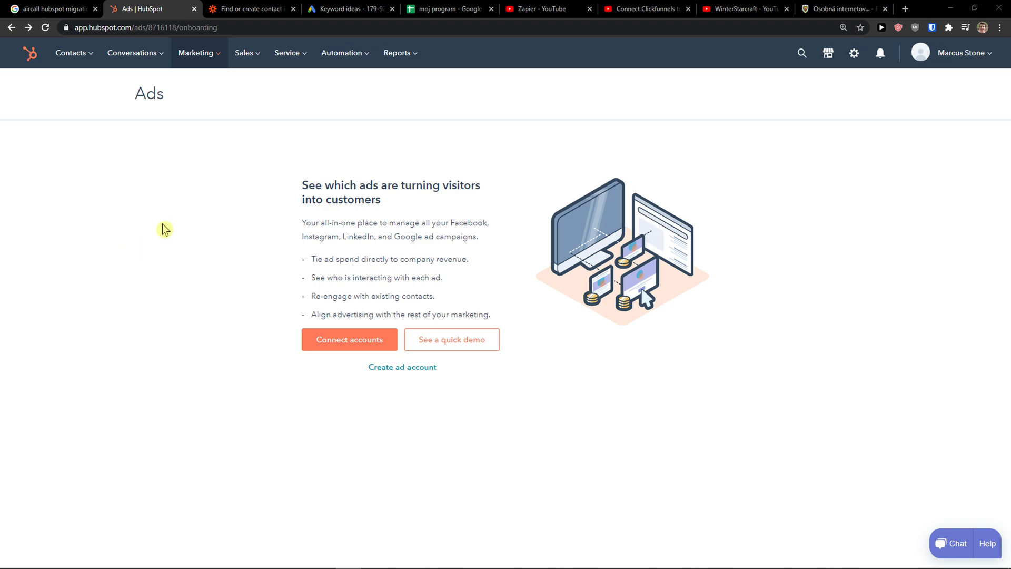
pyautogui.moveTo(140, 212)
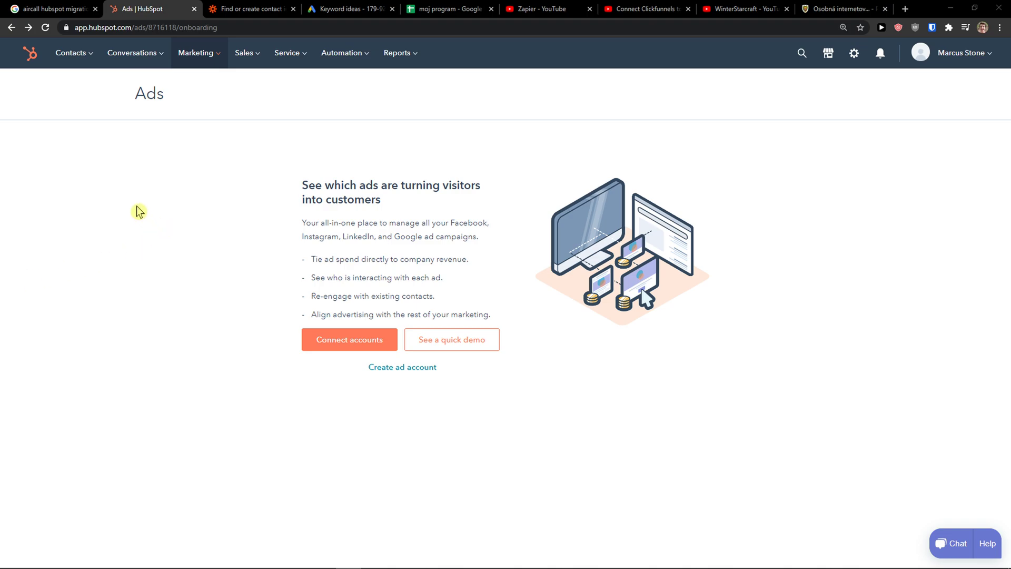
pyautogui.moveTo(30, 52)
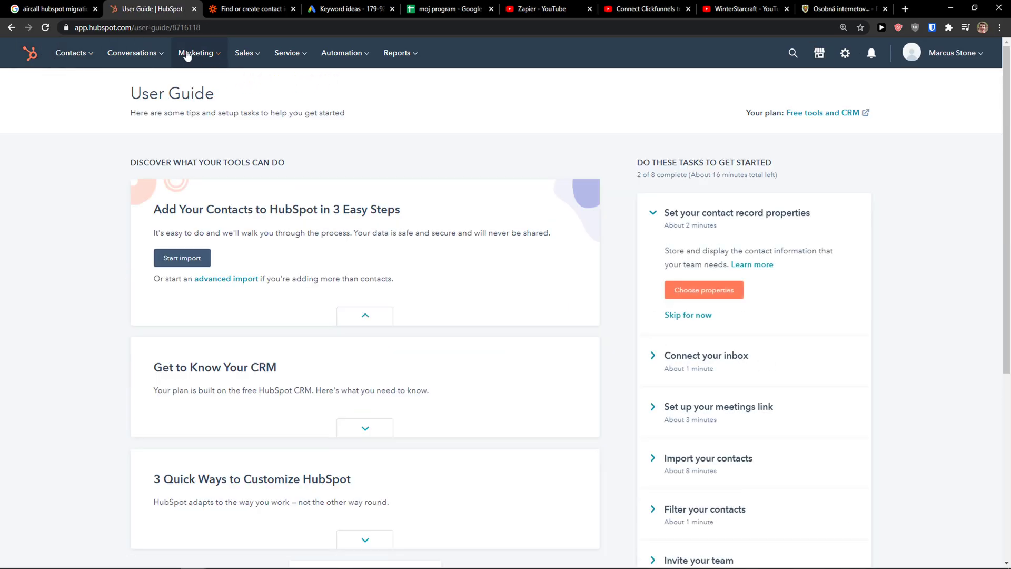
# Go to the Ads tool from the Marketing menu and start connecting an ad account.
pyautogui.click(196, 53)
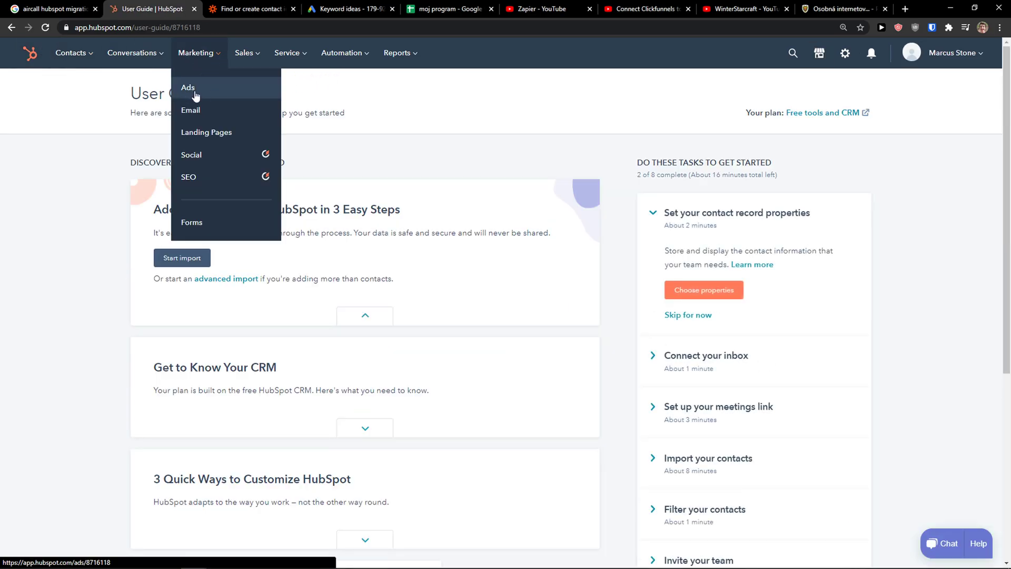
pyautogui.click(188, 87)
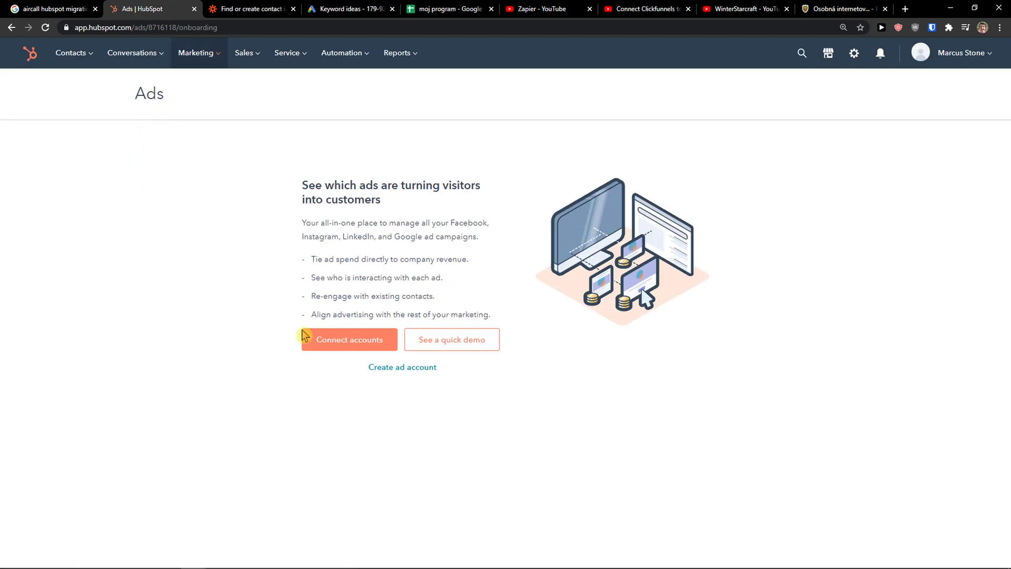
pyautogui.click(349, 341)
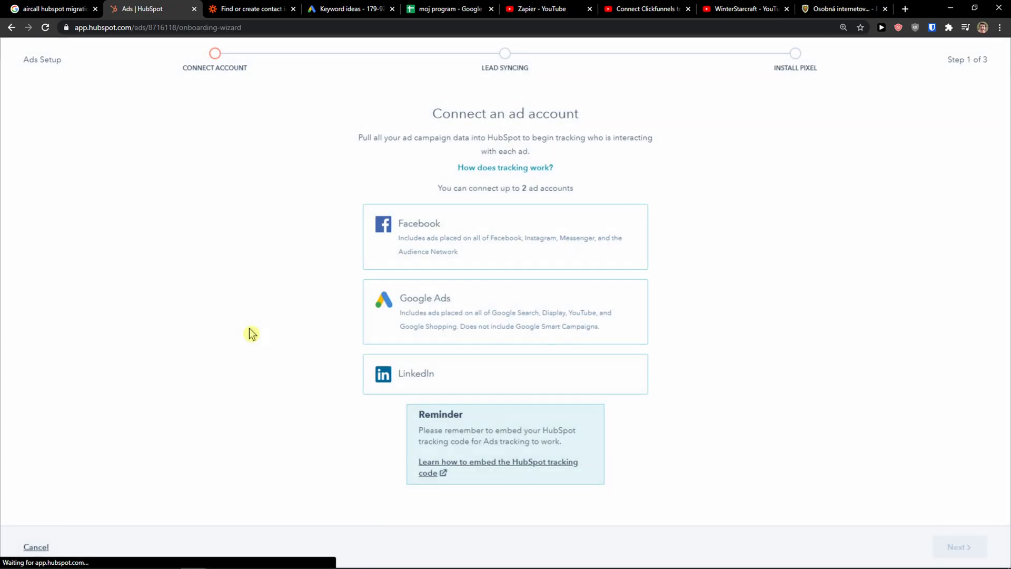
pyautogui.moveTo(469, 401)
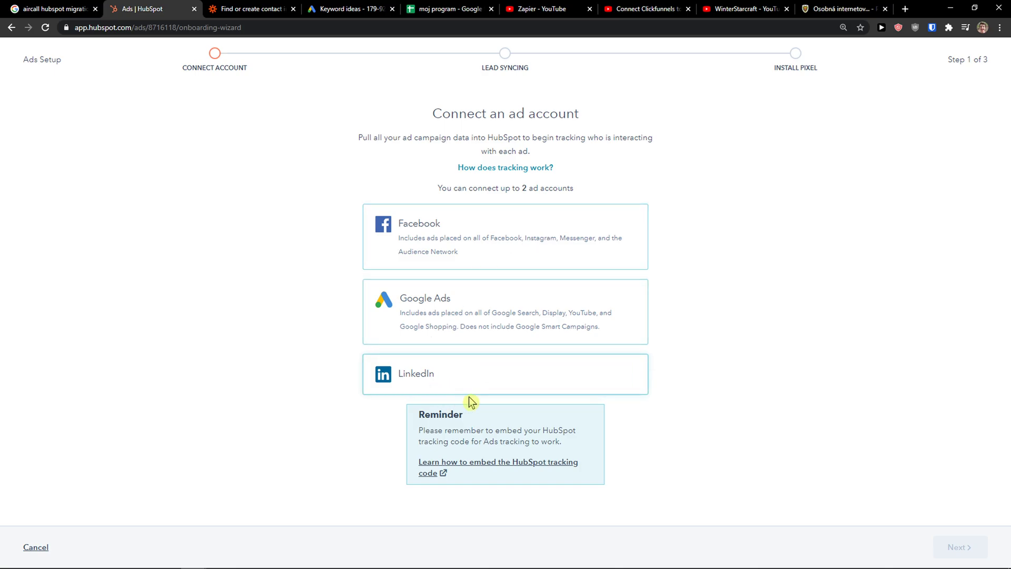
# Choose LinkedIn as the platform and sign in to LinkedIn with the account password.
pyautogui.click(504, 373)
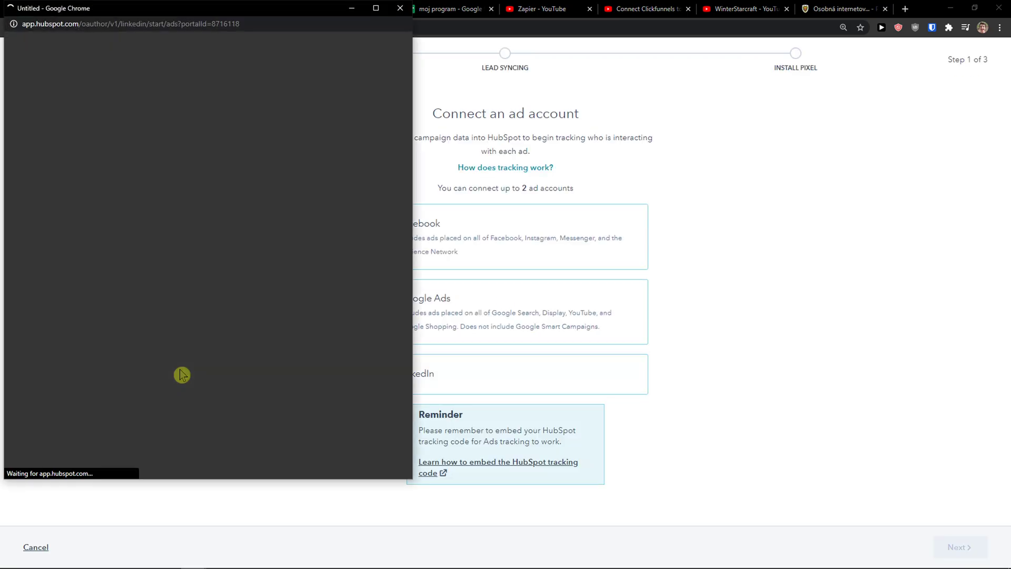
pyautogui.write('••')
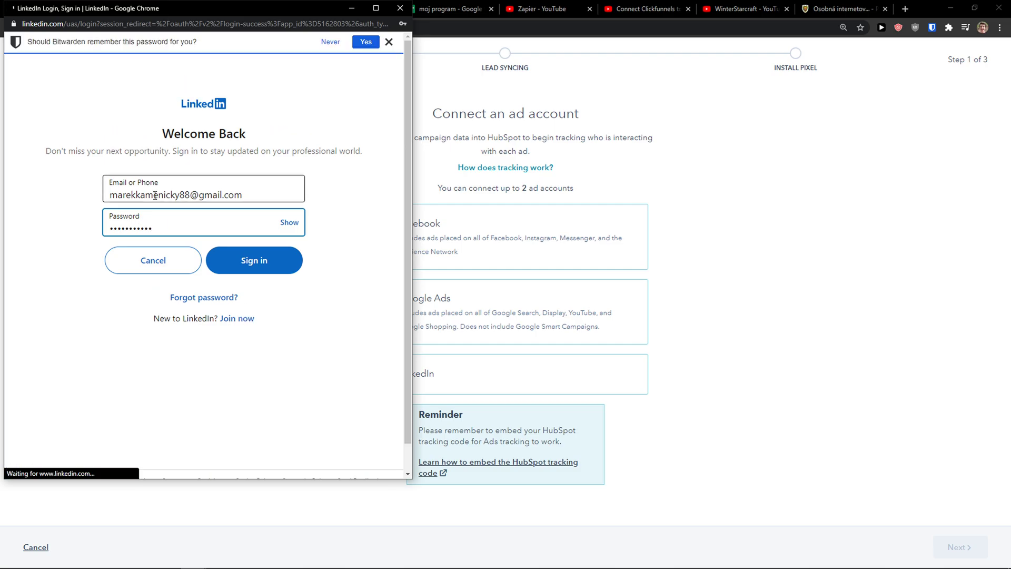
pyautogui.click(254, 260)
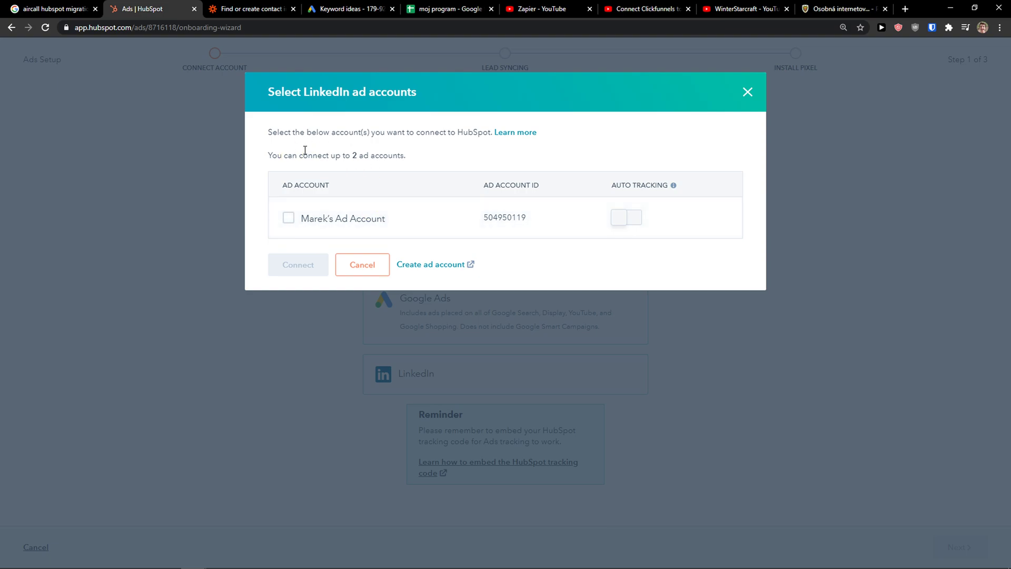
# Select the listed LinkedIn ad account and connect it with auto tracking on.
pyautogui.moveTo(271, 133); pyautogui.dragTo(386, 132)
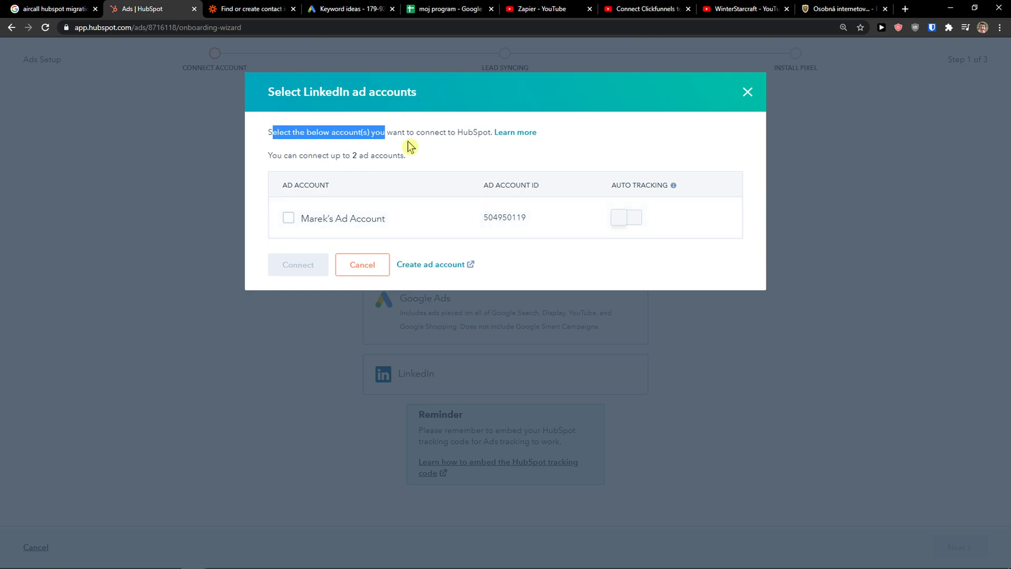
pyautogui.click(288, 217)
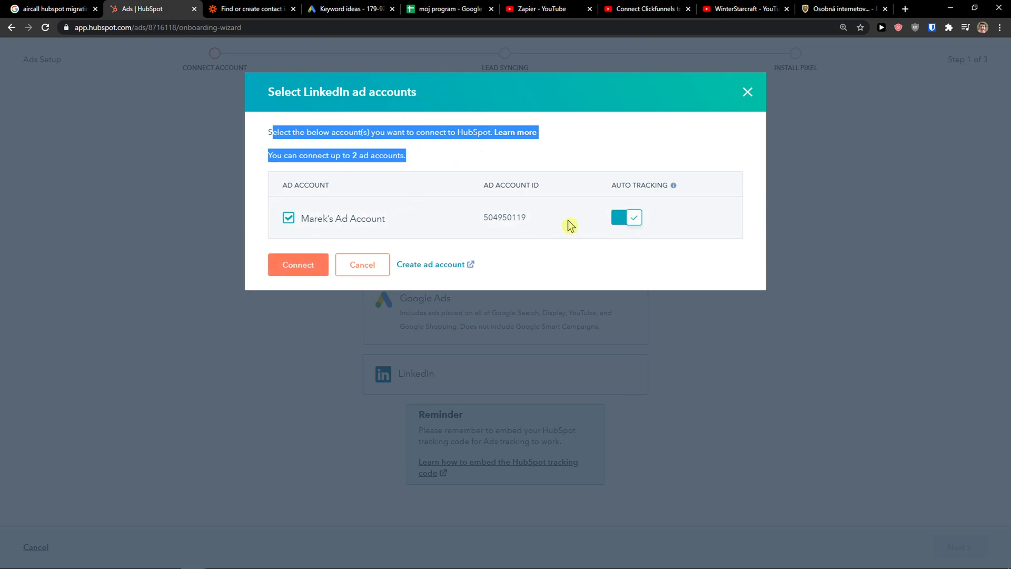
pyautogui.moveTo(674, 186)
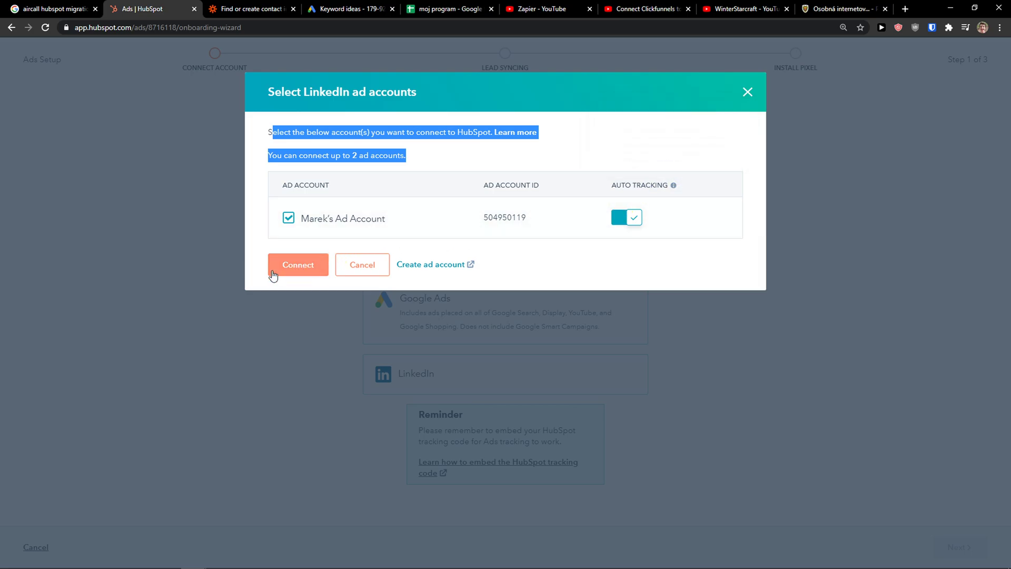
pyautogui.click(297, 265)
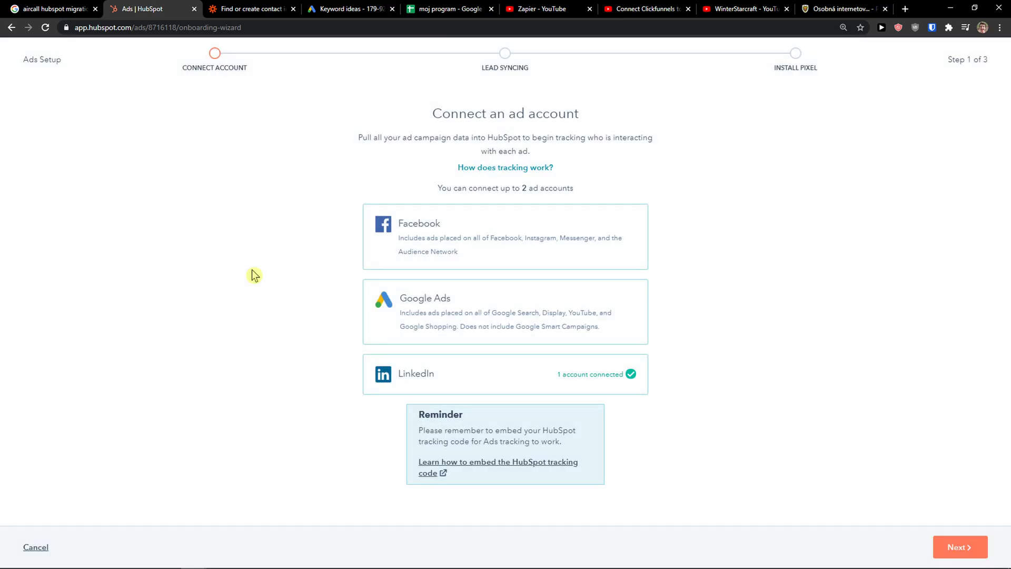
pyautogui.moveTo(652, 426)
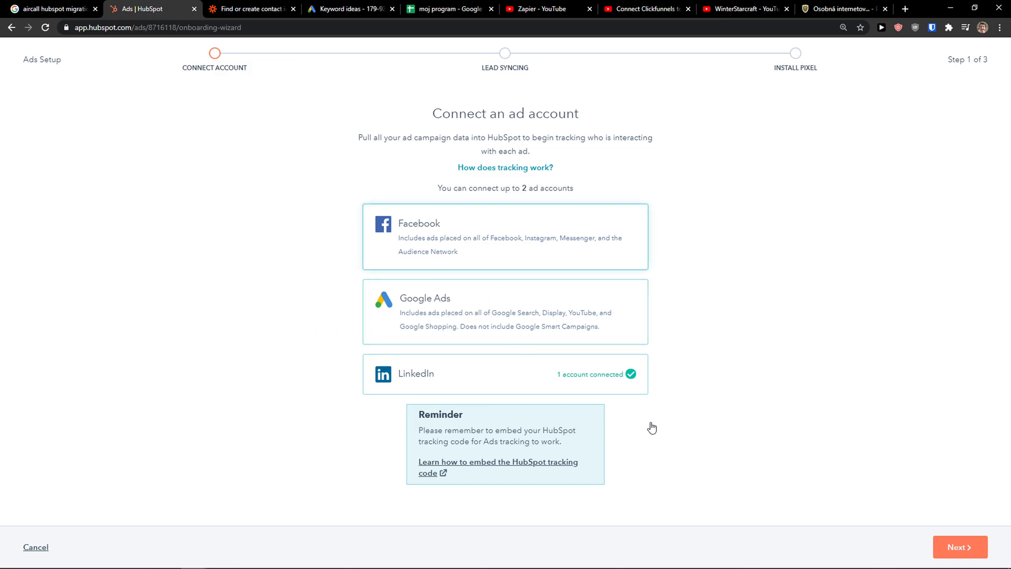
# Advance through Connect Account and Lead Syncing to the Install Pixel step.
pyautogui.click(959, 547)
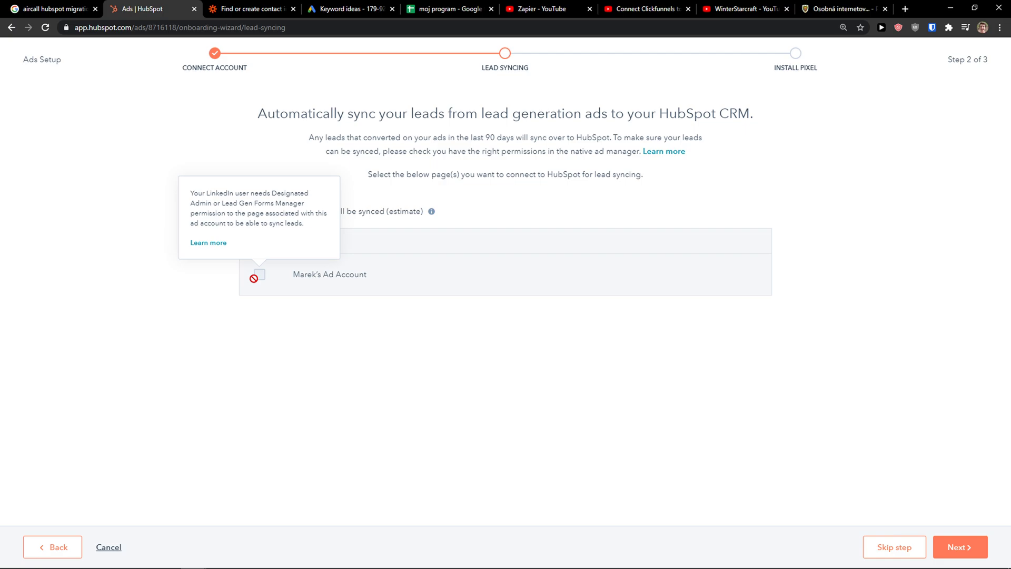
pyautogui.moveTo(531, 356)
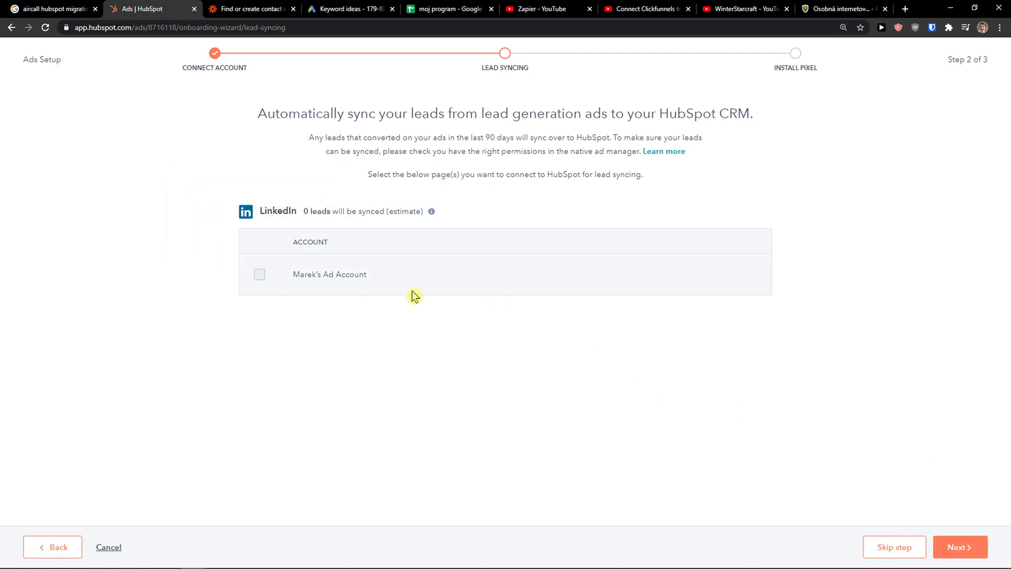
pyautogui.click(959, 547)
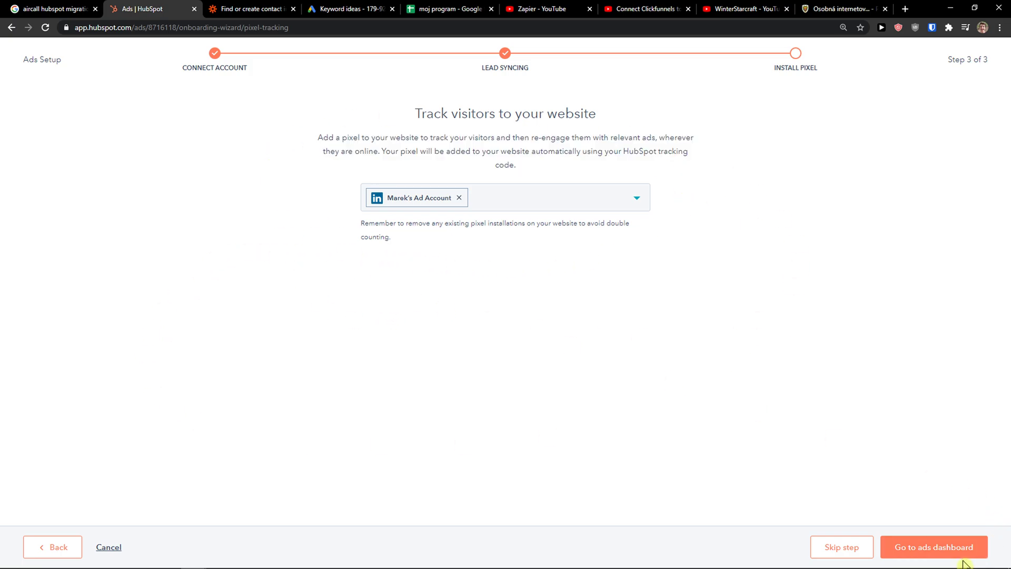
# Finish setup, land on the Ads dashboard and review the campaigns table.
pyautogui.click(934, 547)
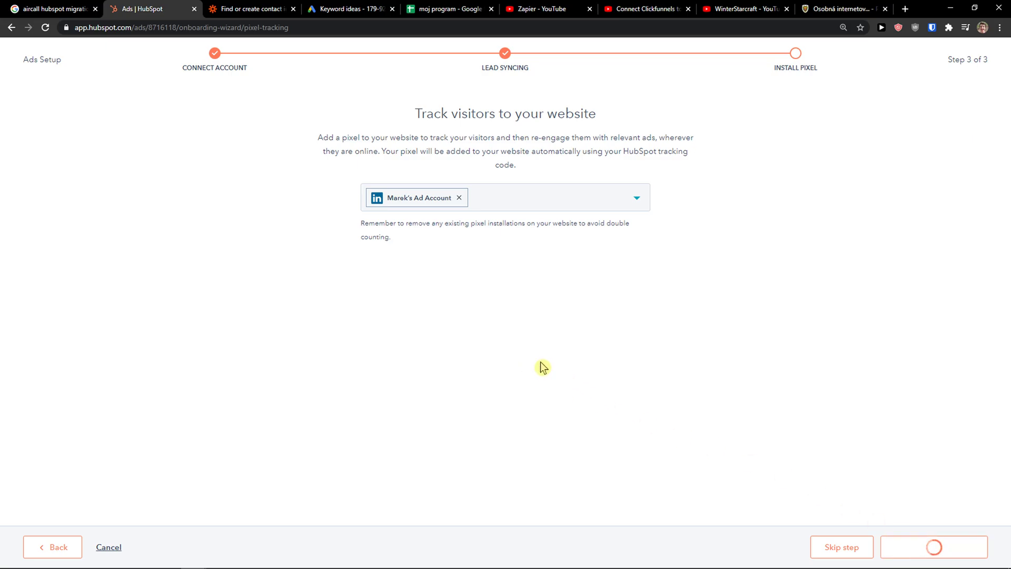
pyautogui.click(934, 546)
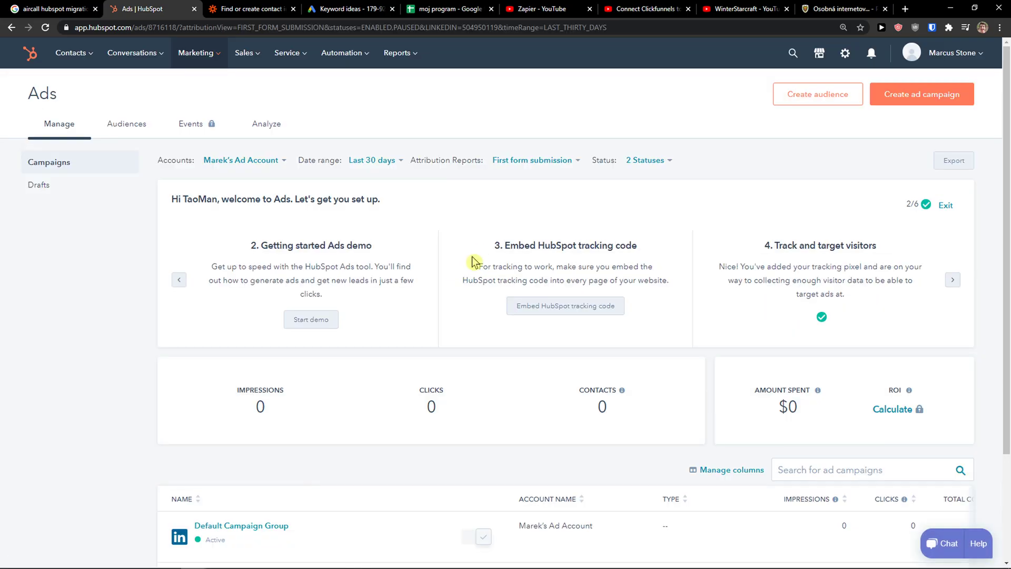
pyautogui.scroll(-3)
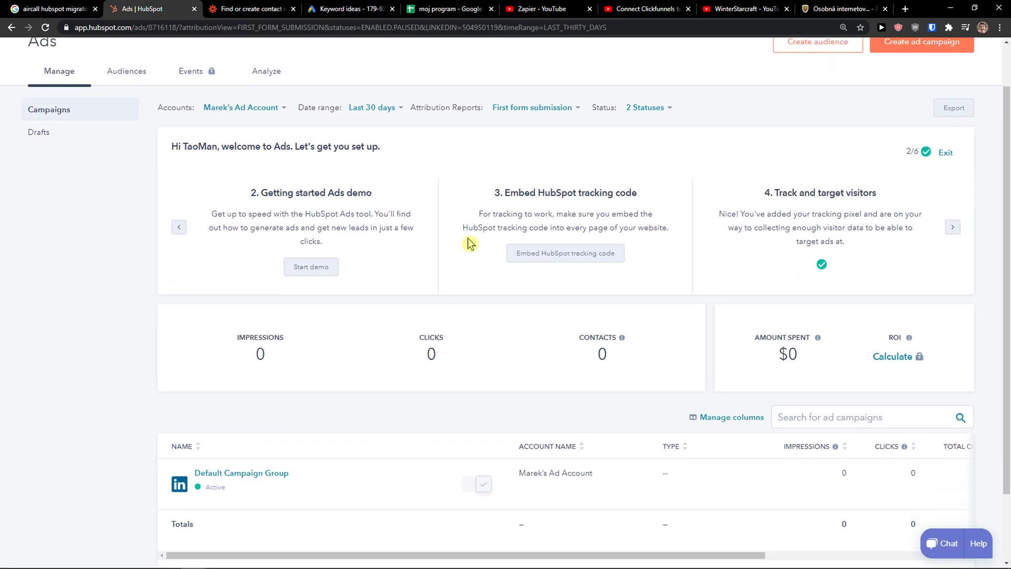
pyautogui.scroll(-3)
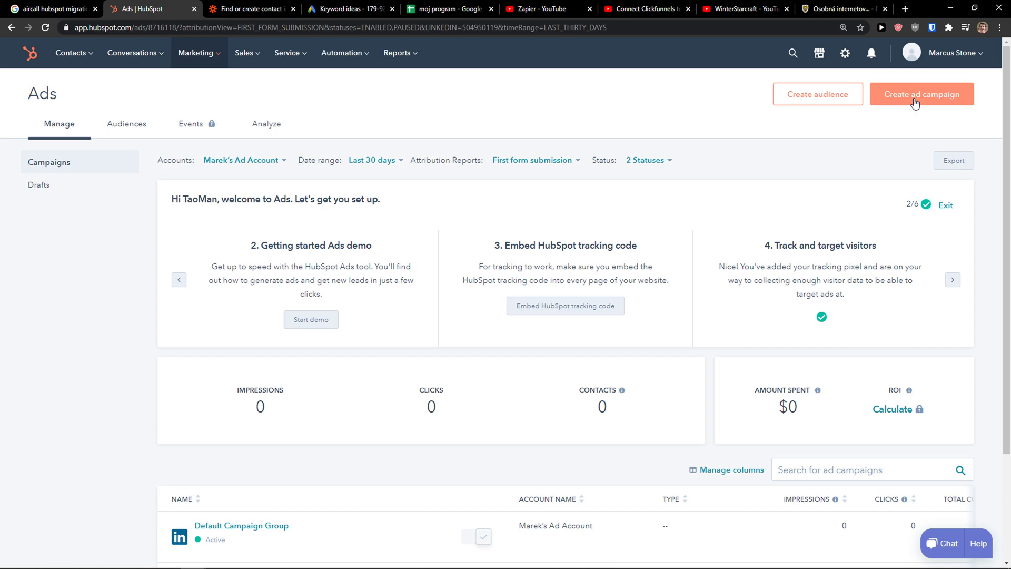
pyautogui.moveTo(444, 162)
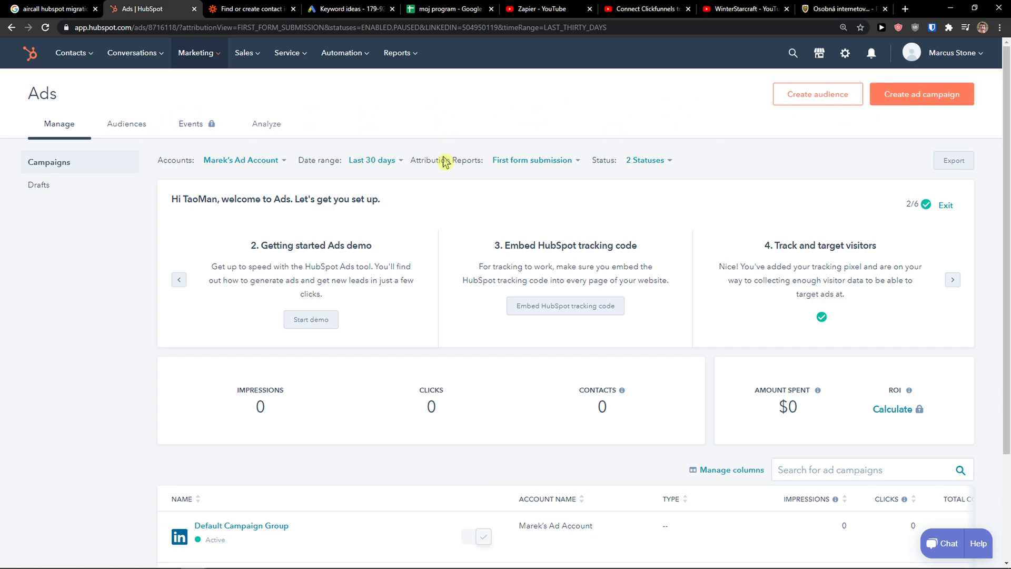
pyautogui.moveTo(841, 100)
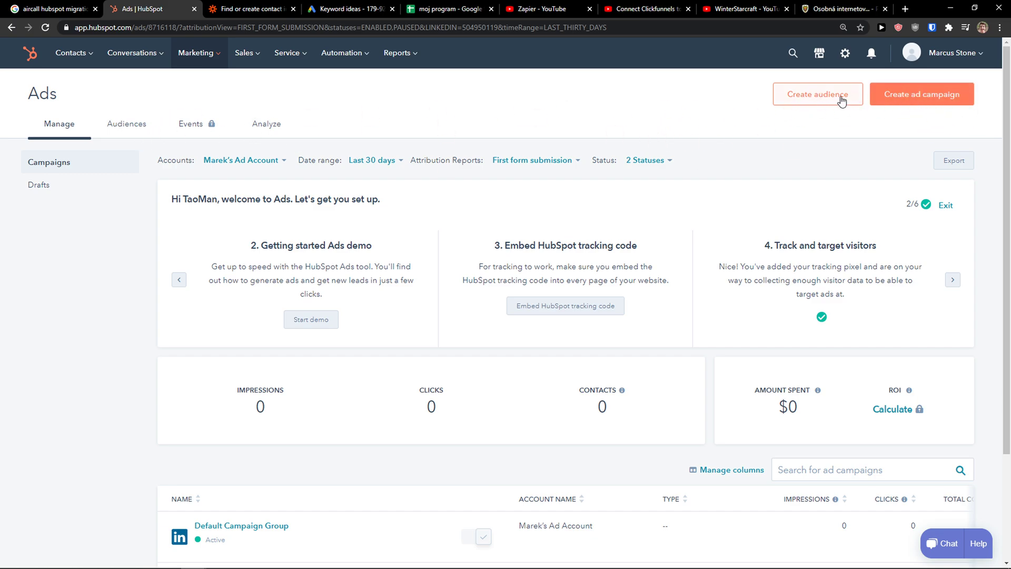
# Start a new website-visitors audience sourced from the LinkedIn pixel.
pyautogui.click(126, 125)
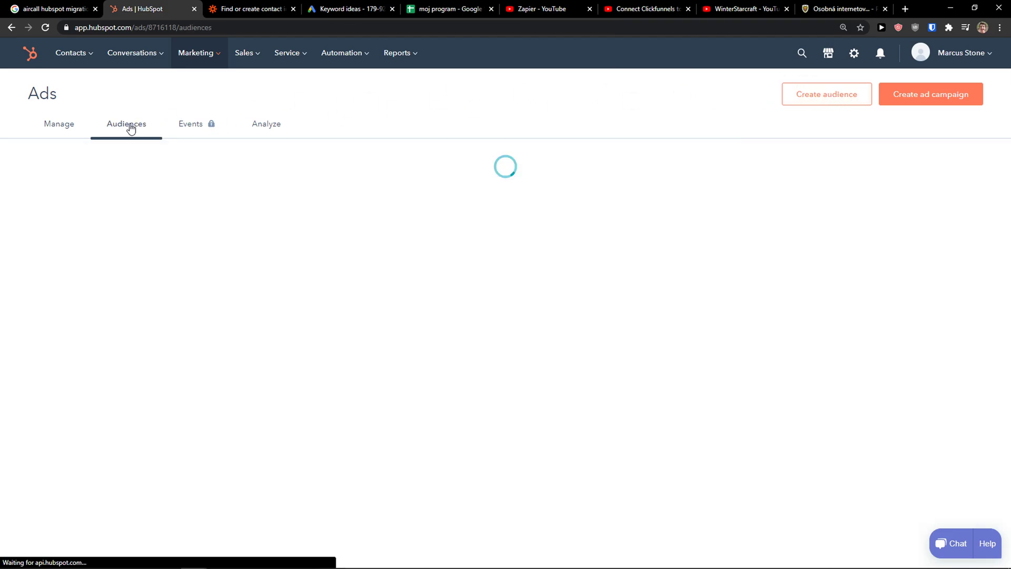
pyautogui.click(826, 93)
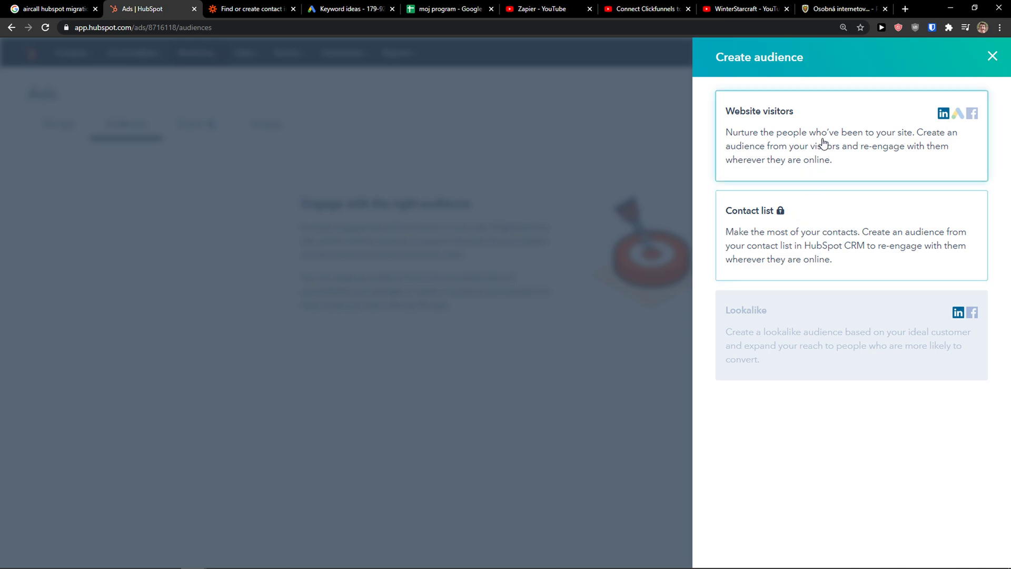
pyautogui.moveTo(779, 328)
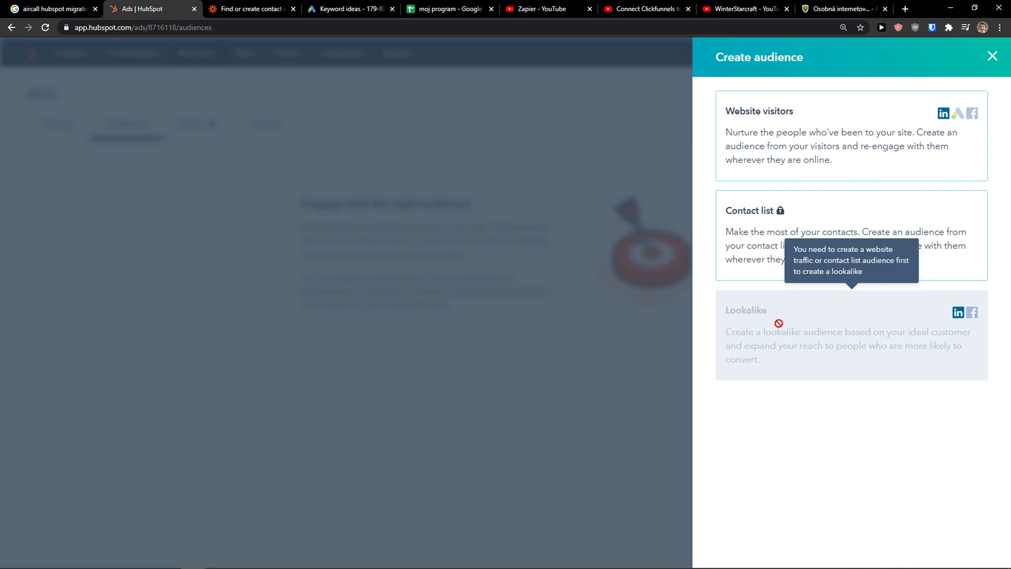
pyautogui.click(850, 136)
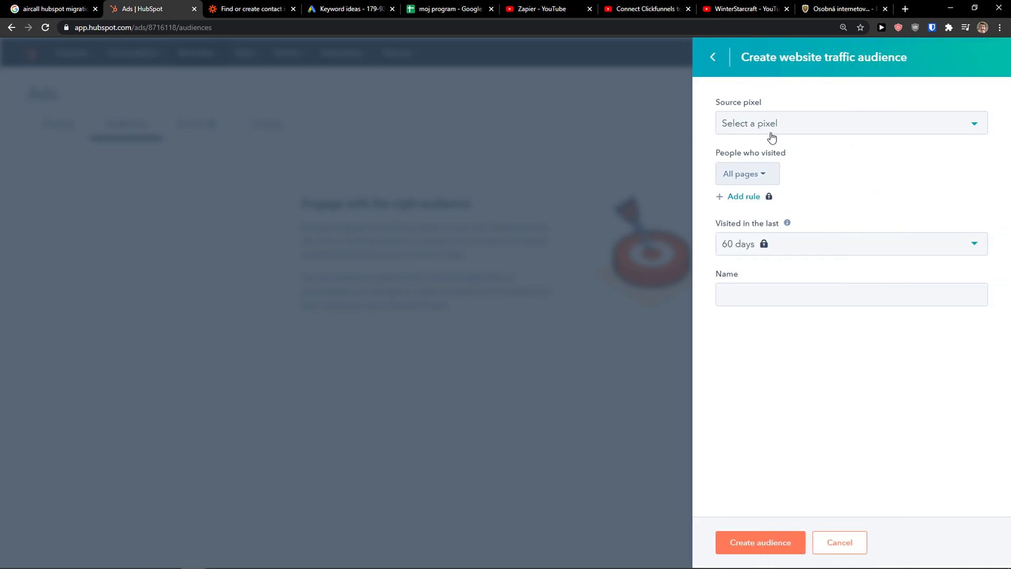
pyautogui.click(850, 122)
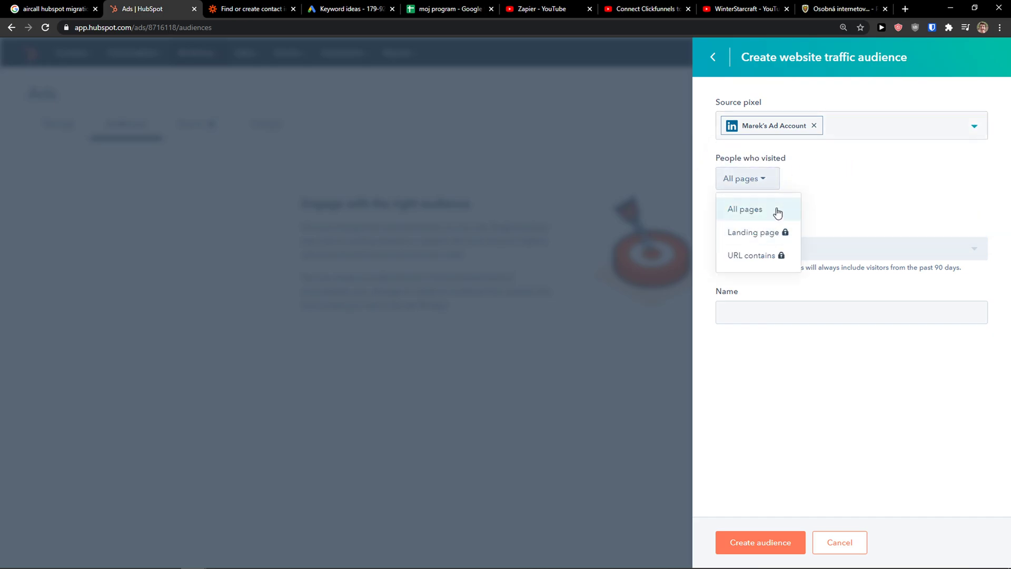
# Keep All pages, name the audience 'Audience' and create it.
pyautogui.click(745, 209)
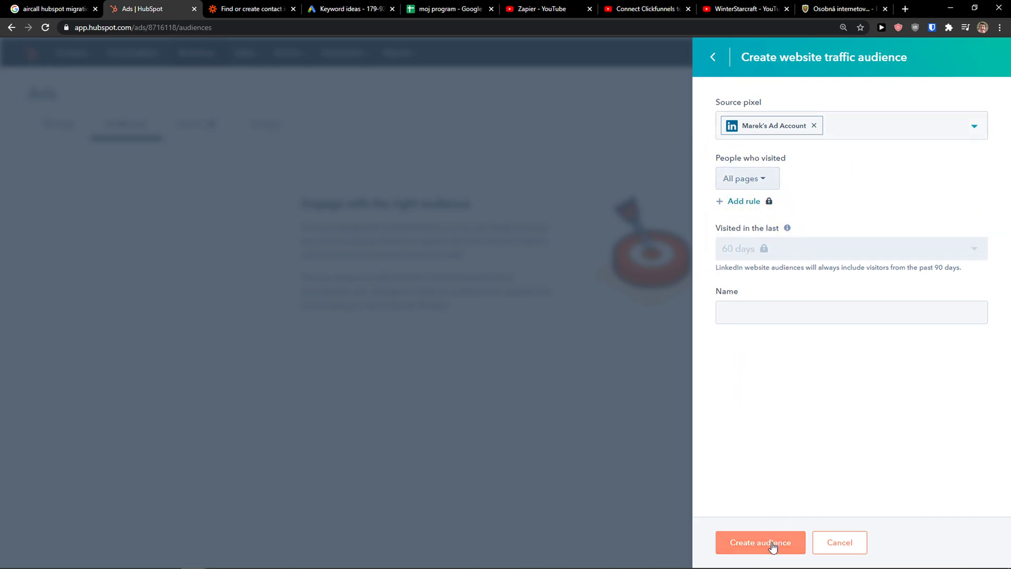
pyautogui.click(761, 541)
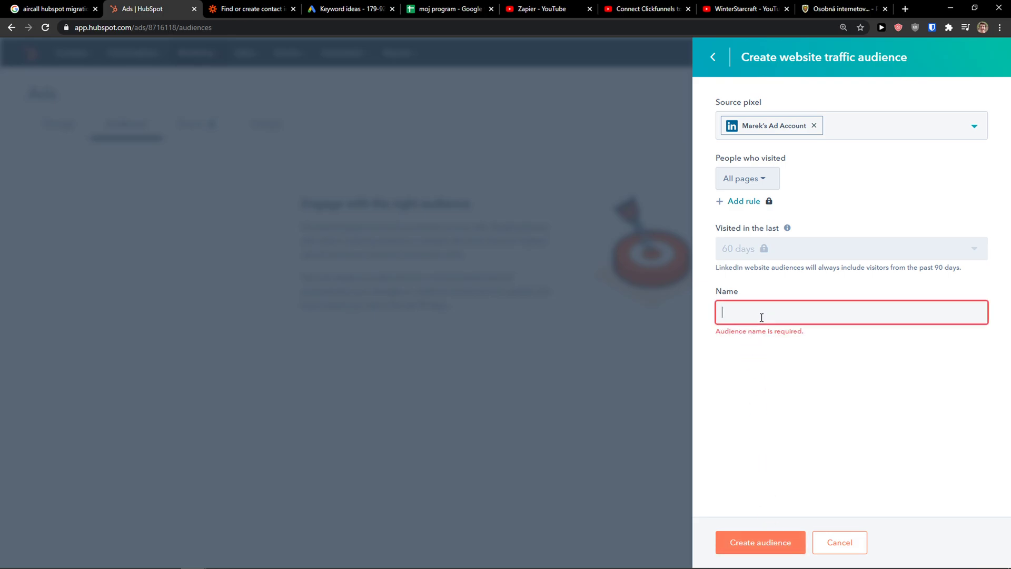
pyautogui.write('Audience')
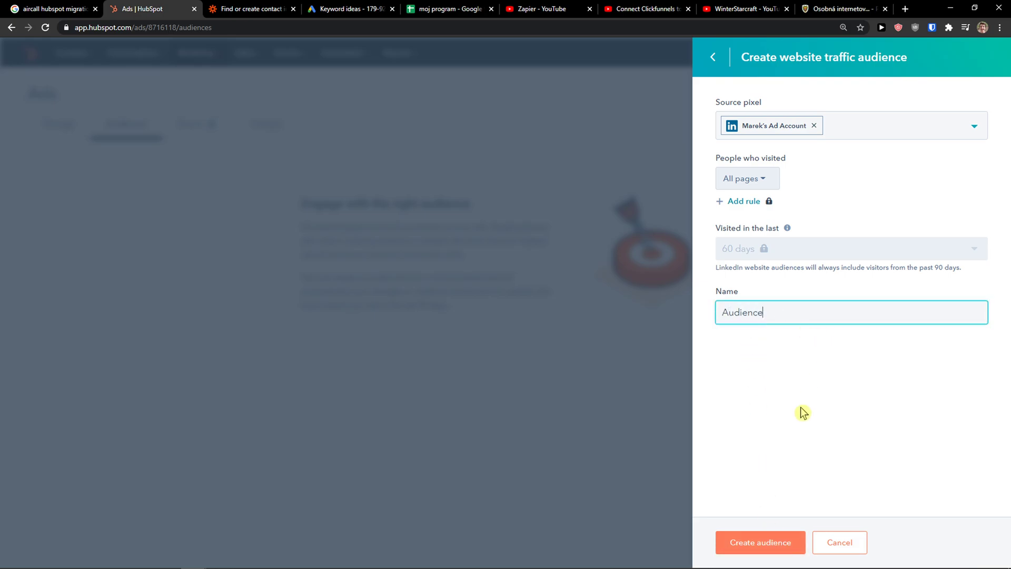
pyautogui.click(760, 541)
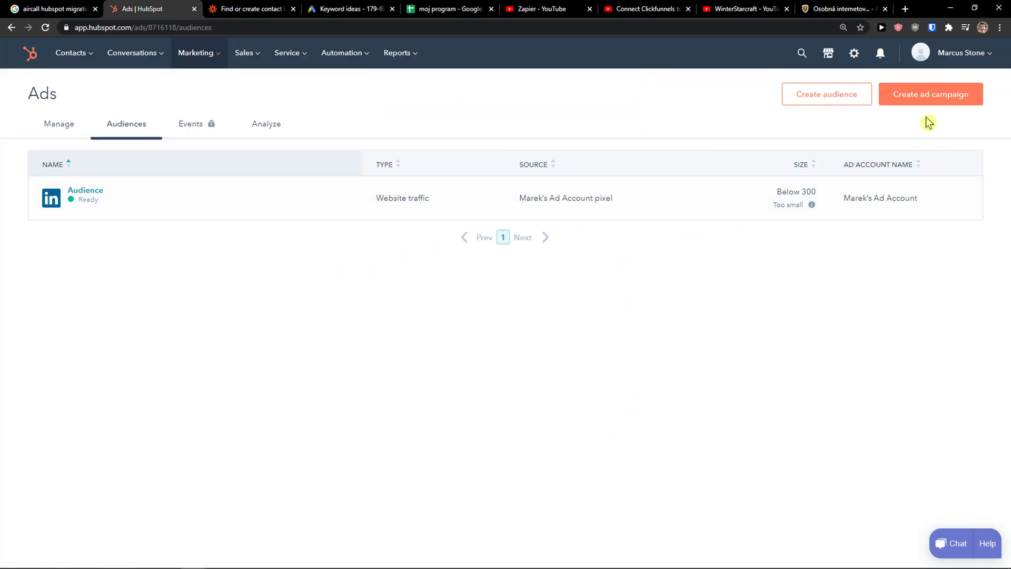
# Start a new ad campaign and choose the Website traffic type on LinkedIn.
pyautogui.click(930, 94)
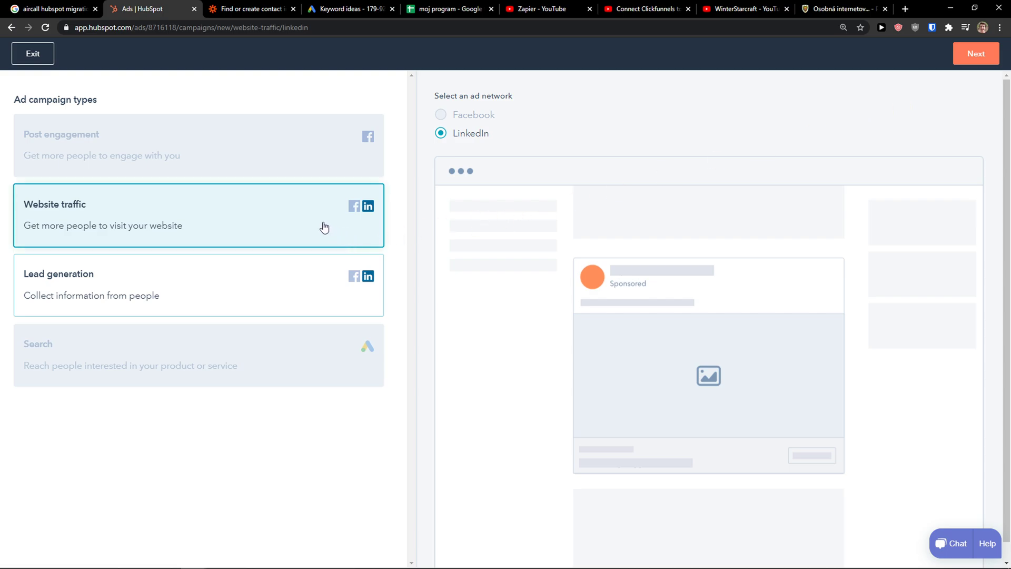
pyautogui.scroll(-3)
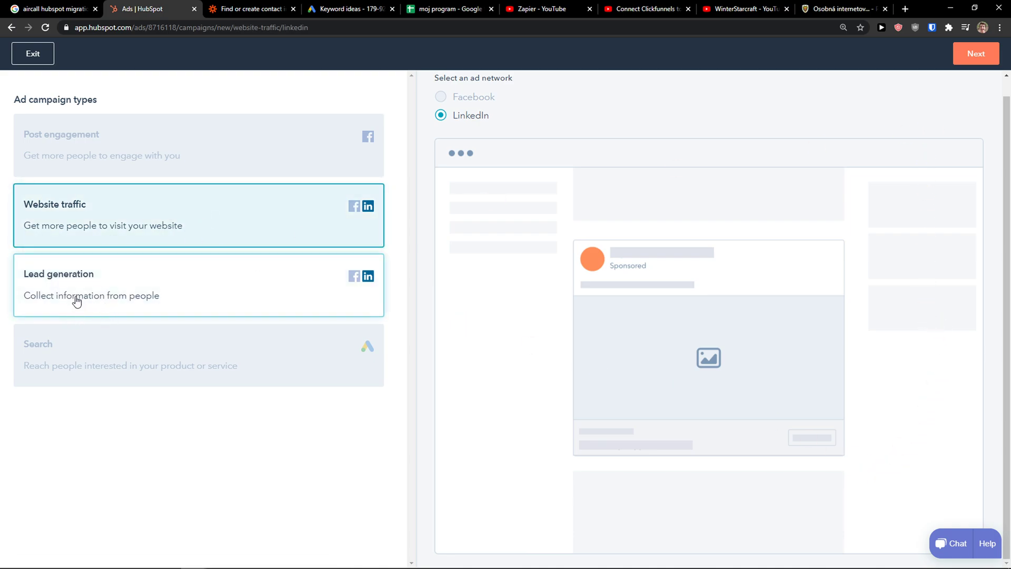
pyautogui.moveTo(87, 310)
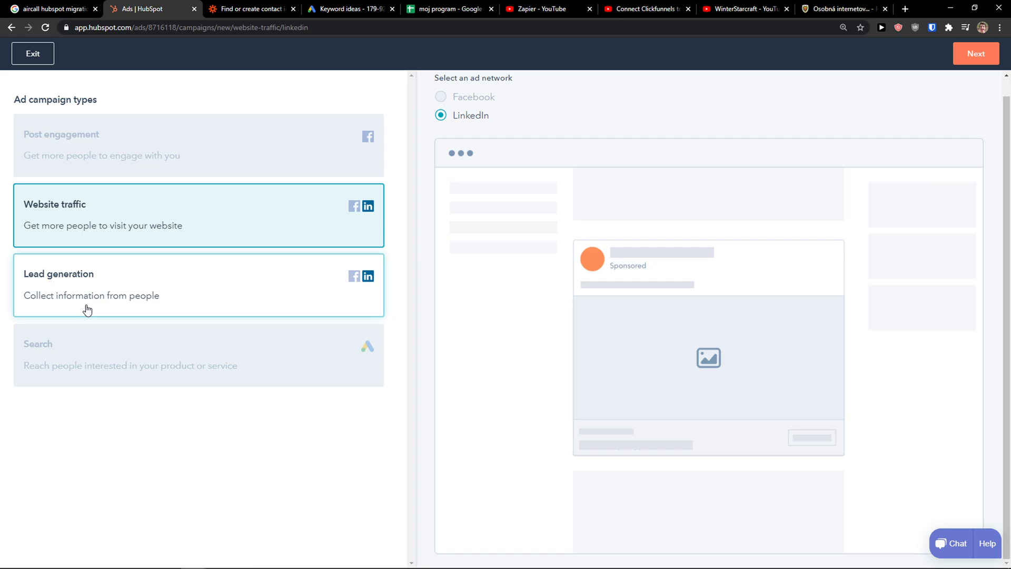
pyautogui.moveTo(149, 295)
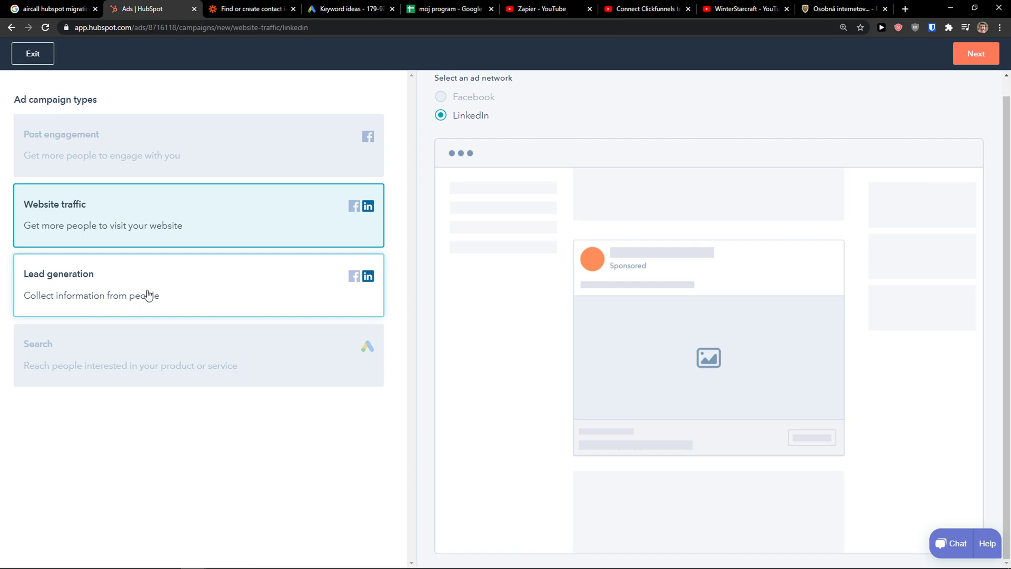
# Proceed to the ad editor and review the Ad fields and call-to-action choices.
pyautogui.click(975, 54)
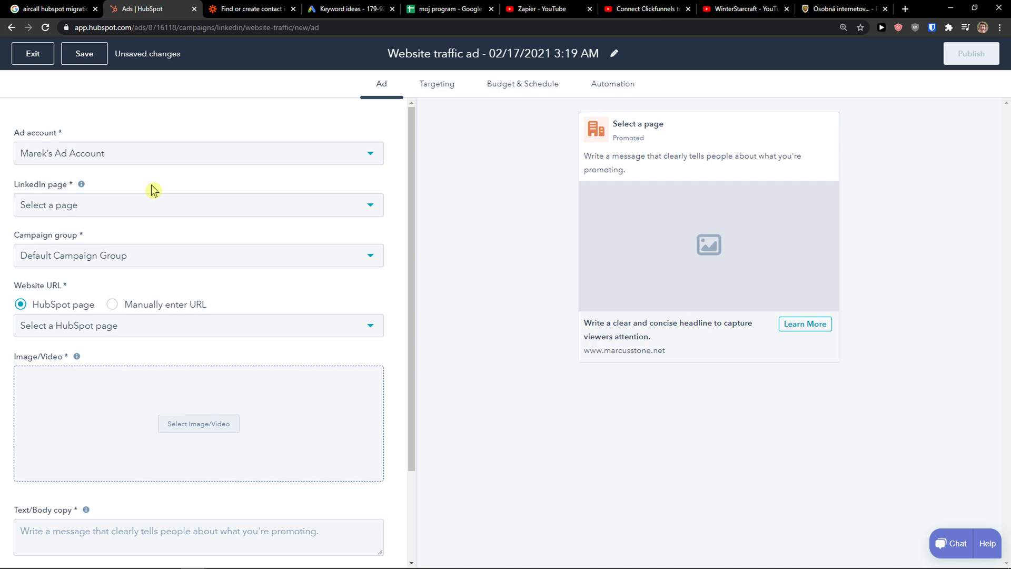
pyautogui.moveTo(128, 191)
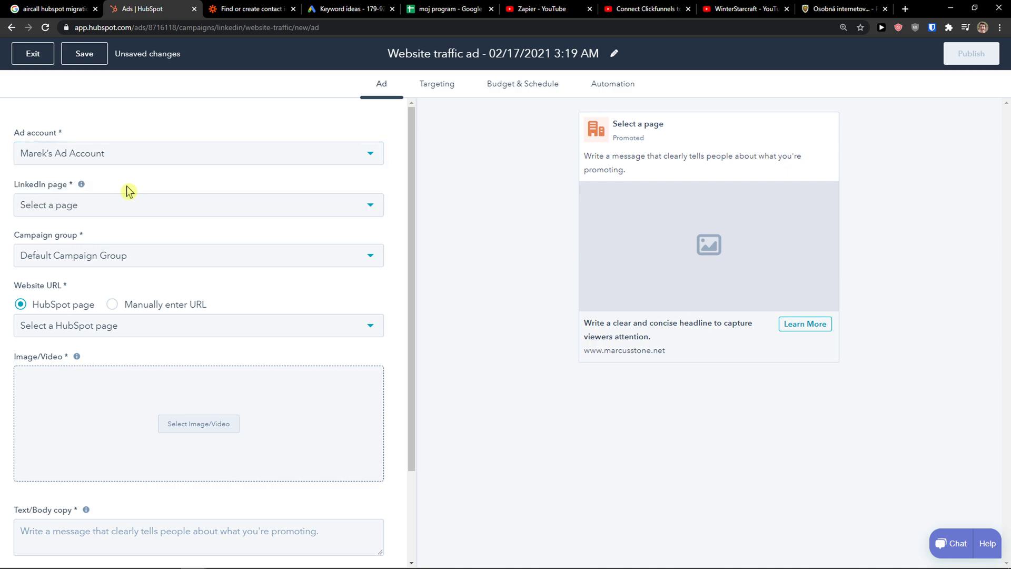
pyautogui.click(198, 204)
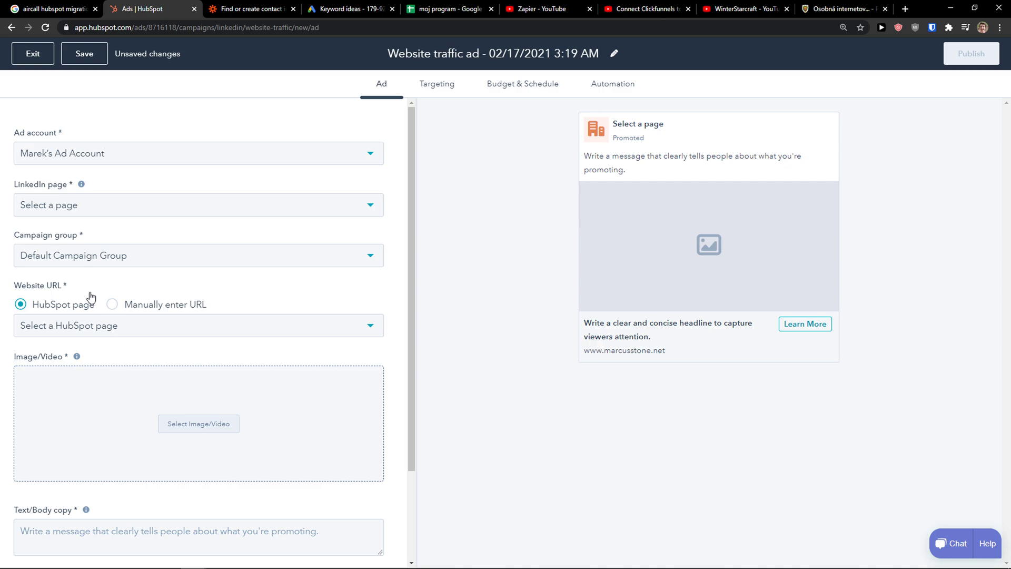
pyautogui.moveTo(111, 321)
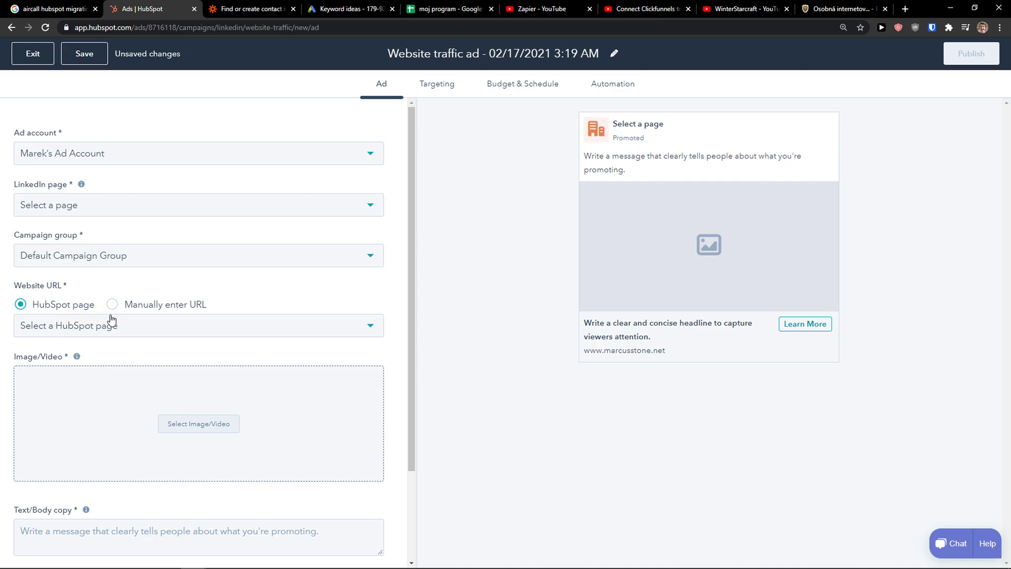
pyautogui.click(111, 251)
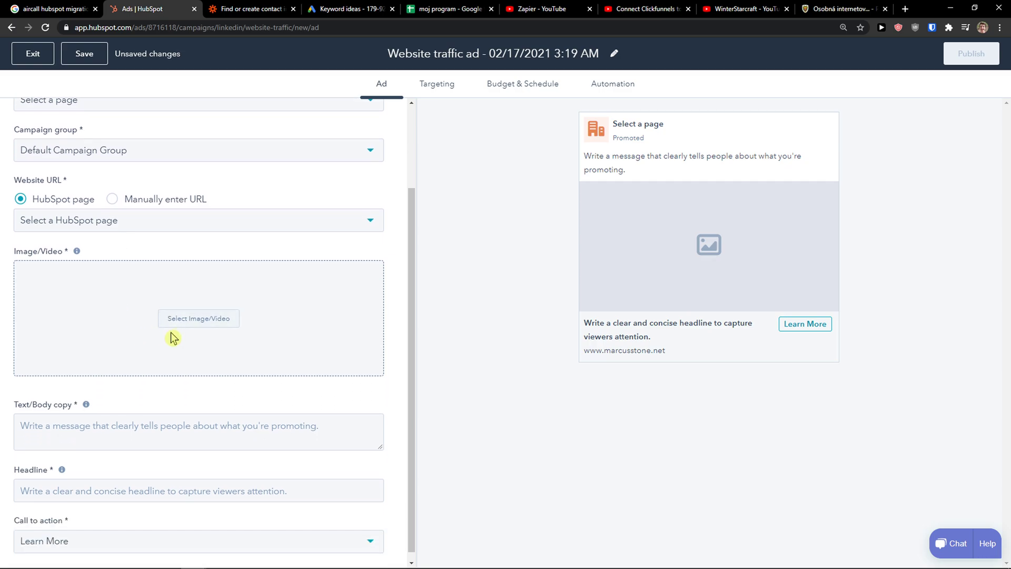
pyautogui.click(198, 423)
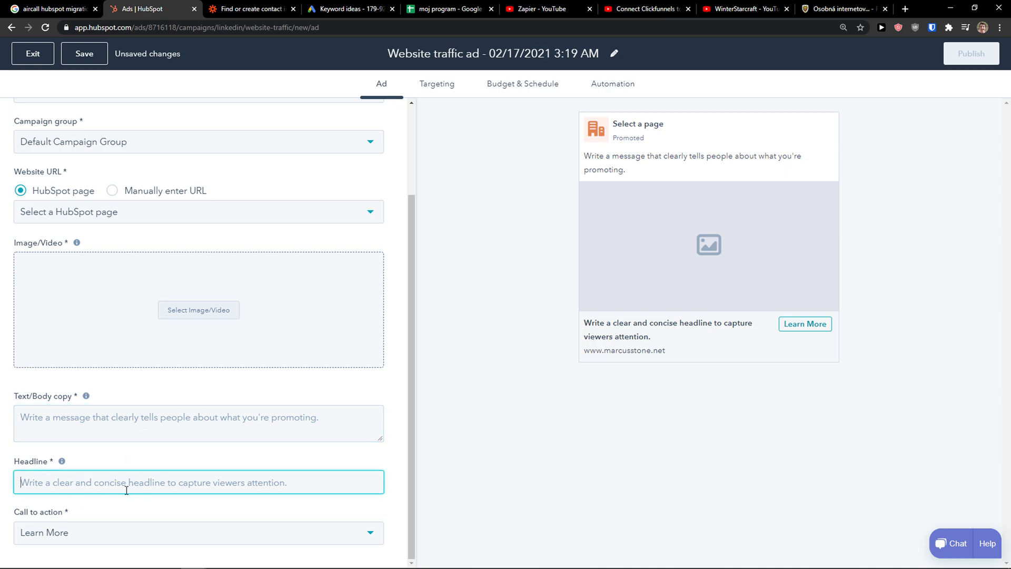
pyautogui.click(198, 532)
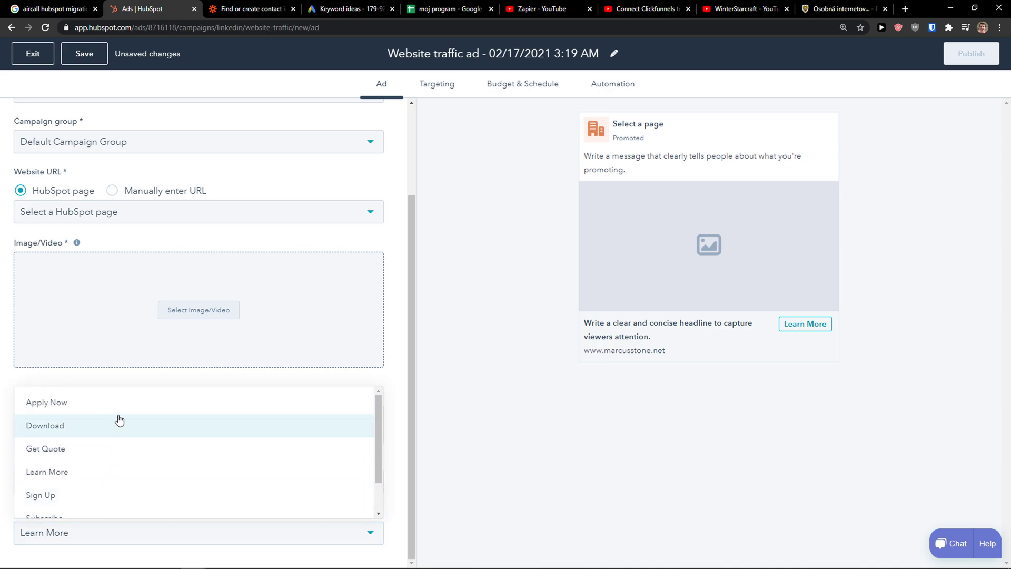
pyautogui.scroll(-3)
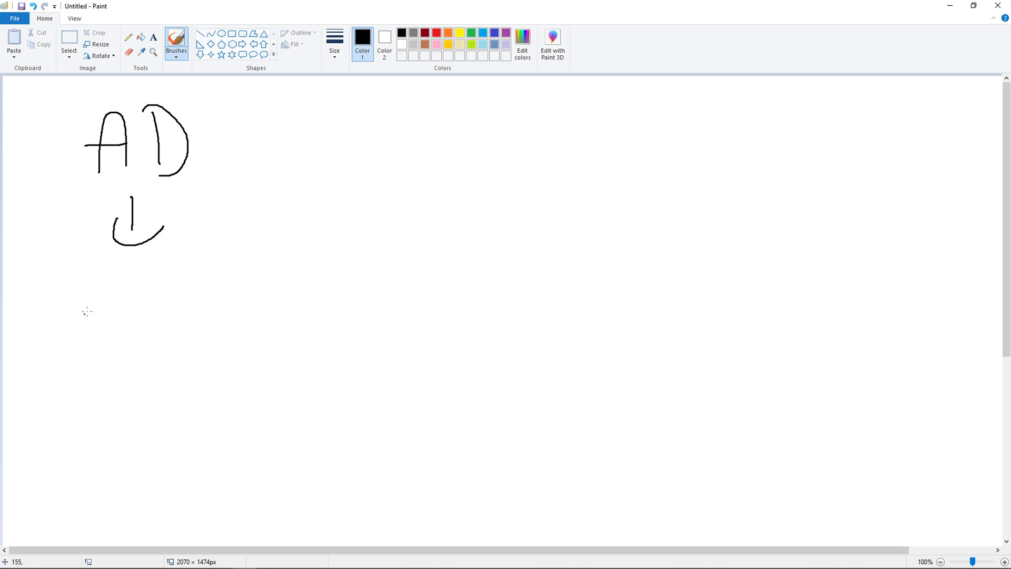
# Handwrite 'Contact Form' under the arrow and draw a new arrow below it.
pyautogui.moveTo(39, 303); pyautogui.dragTo(100, 323)
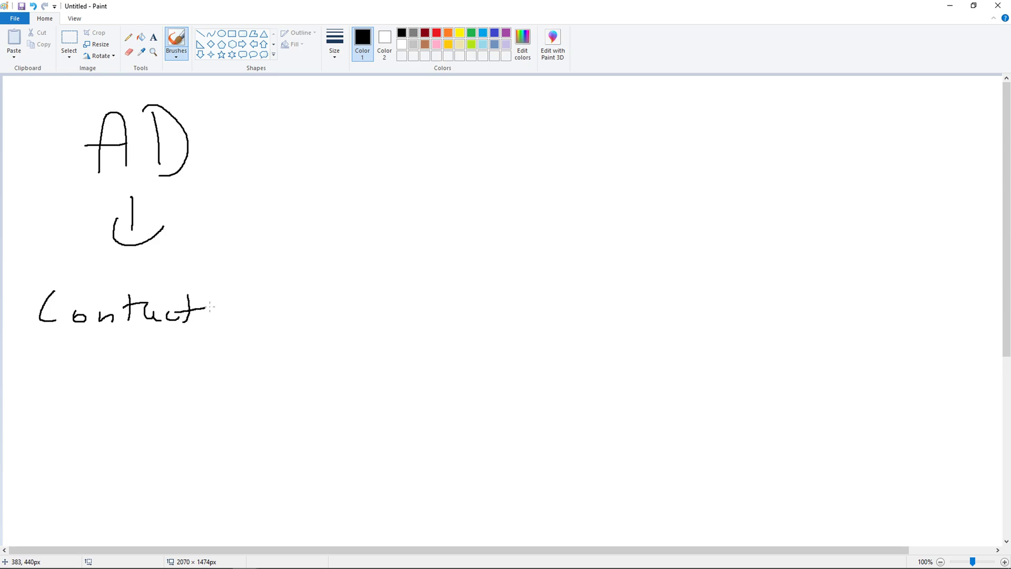
pyautogui.moveTo(225, 297); pyautogui.dragTo(303, 322)
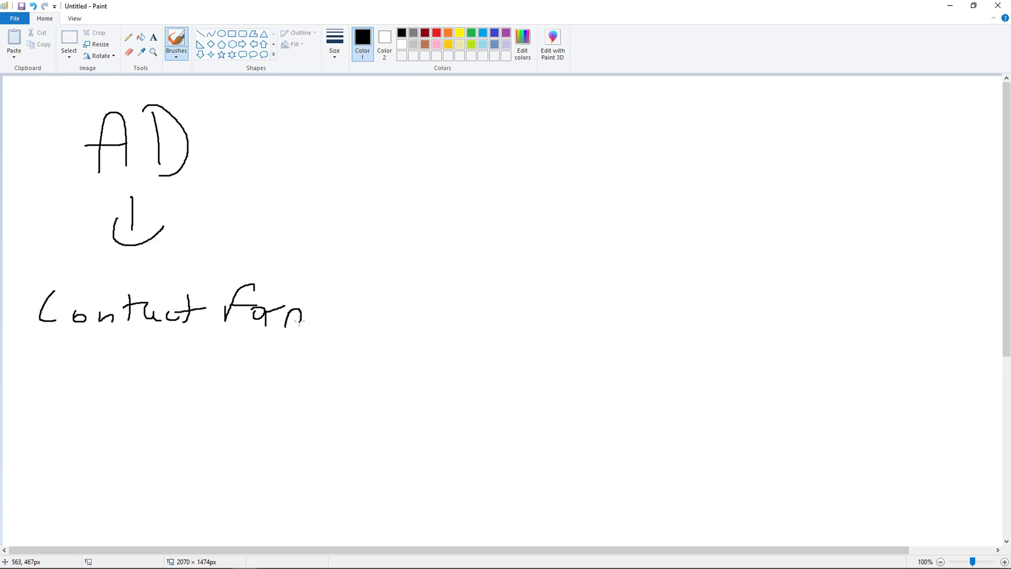
pyautogui.click(941, 561)
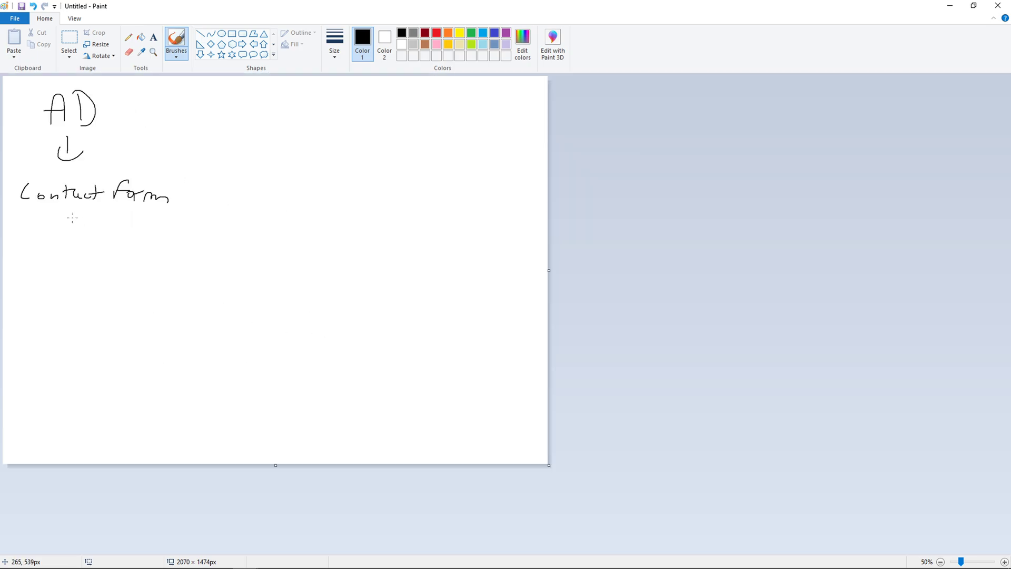
pyautogui.moveTo(67, 222); pyautogui.dragTo(116, 229)
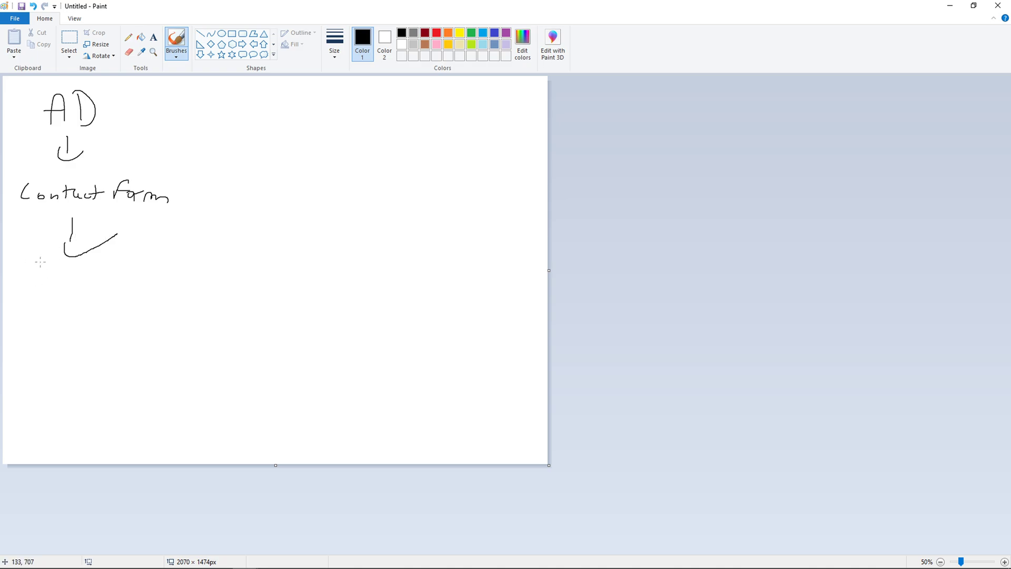
pyautogui.moveTo(21, 284)
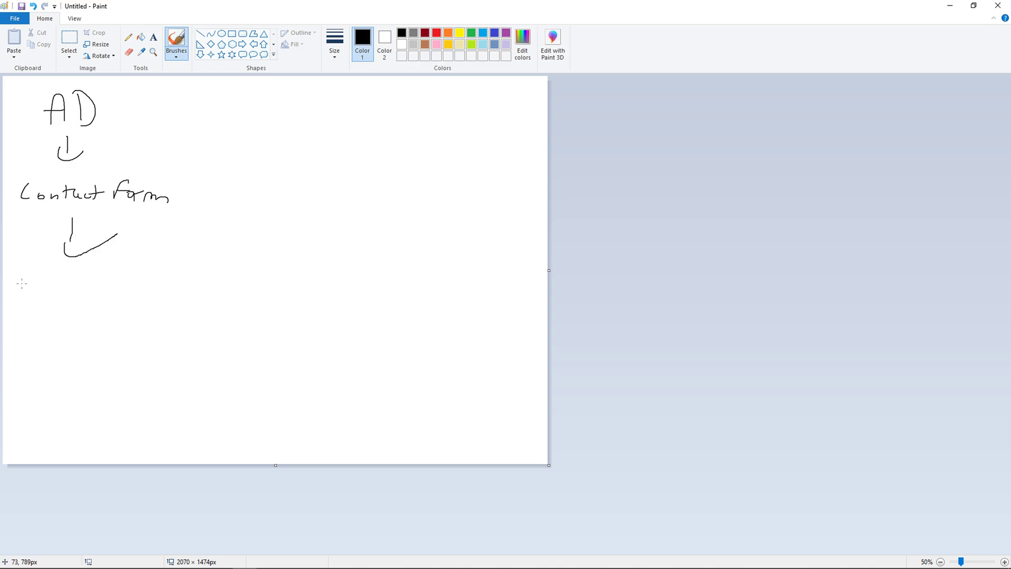
# Handwrite the HubSpot step labels below the second arrow in the flow sketch.
pyautogui.moveTo(22, 274); pyautogui.dragTo(24, 293)
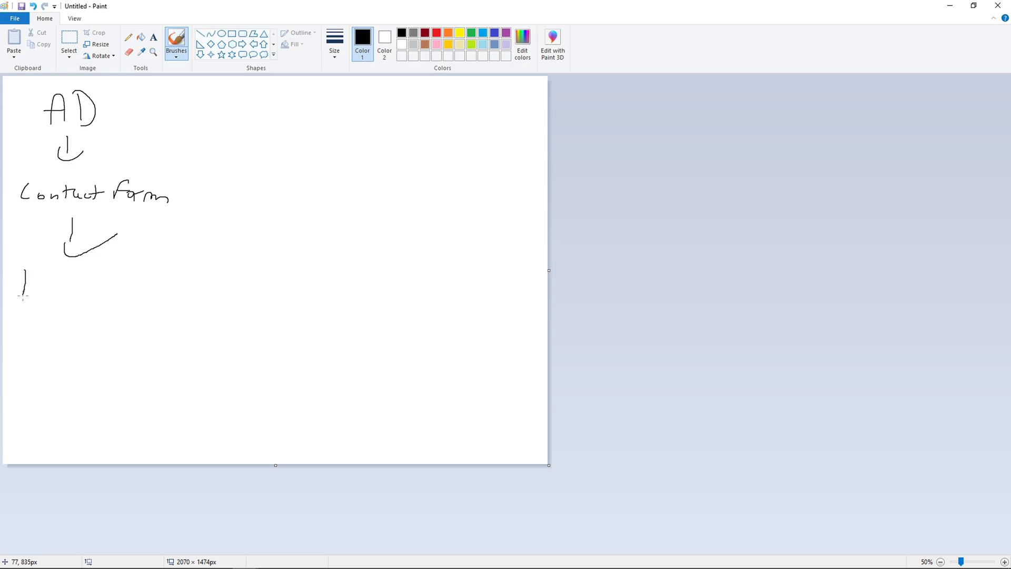
pyautogui.moveTo(23, 274); pyautogui.dragTo(88, 287)
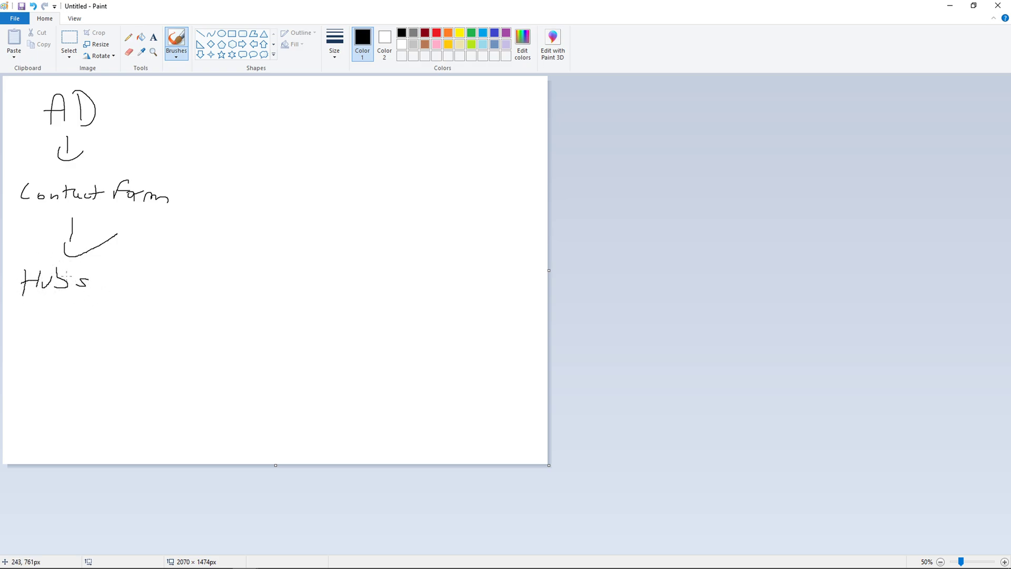
pyautogui.moveTo(103, 284); pyautogui.dragTo(136, 284)
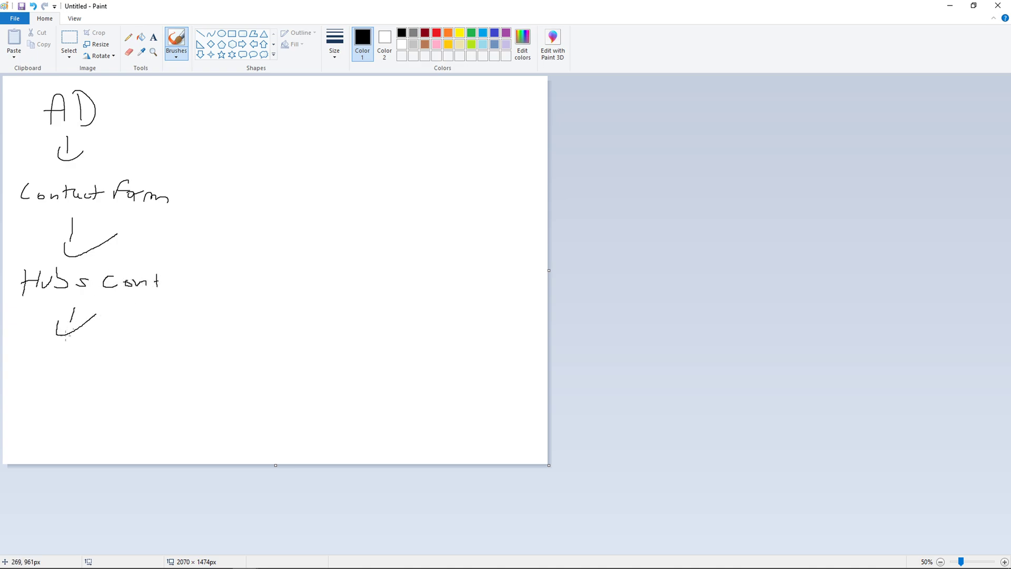
pyautogui.moveTo(31, 349)
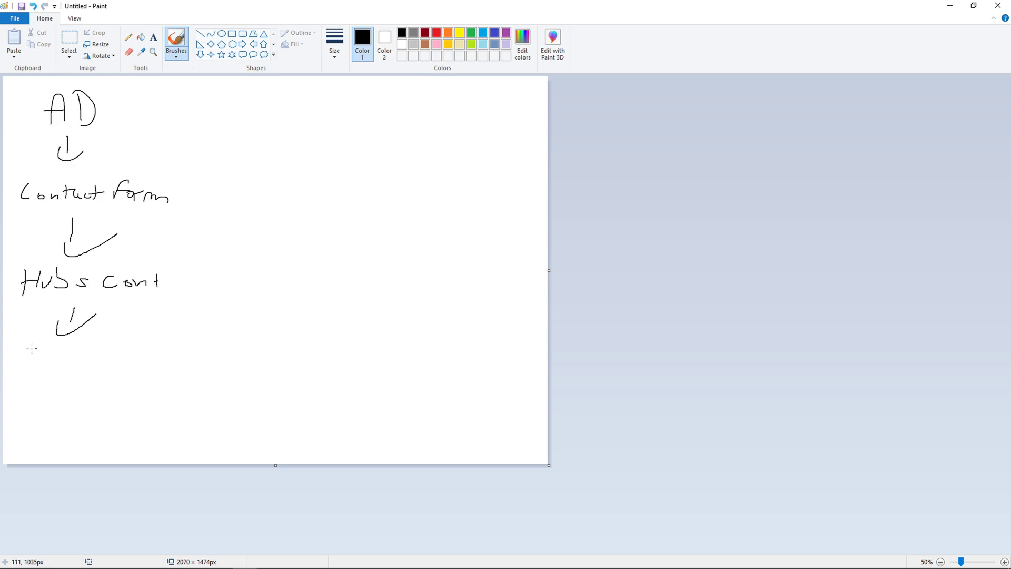
pyautogui.moveTo(30, 368); pyautogui.dragTo(97, 371)
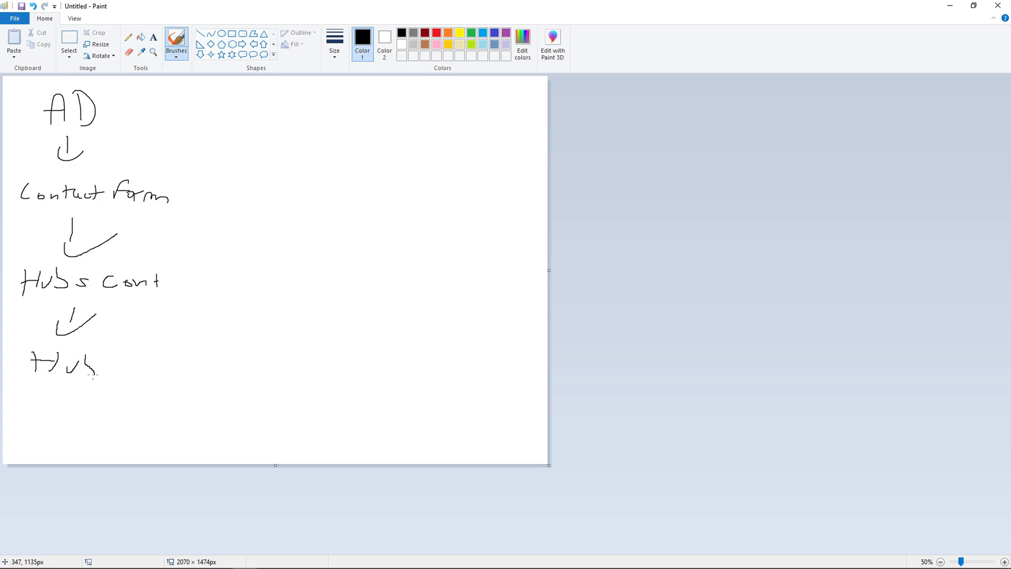
pyautogui.moveTo(116, 354); pyautogui.dragTo(180, 361)
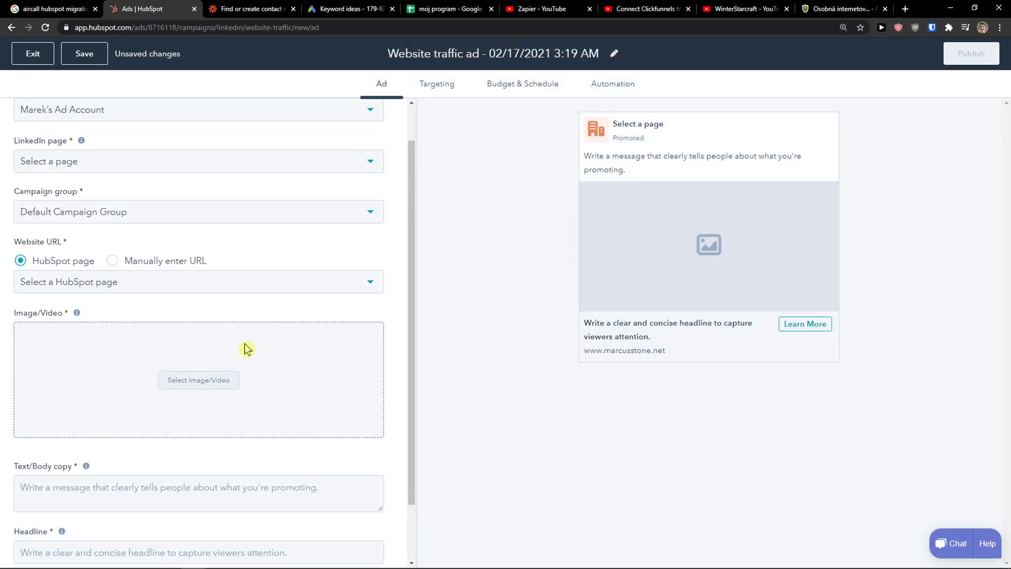
# Look over the Targeting settings, then move to Budget & Schedule.
pyautogui.click(436, 85)
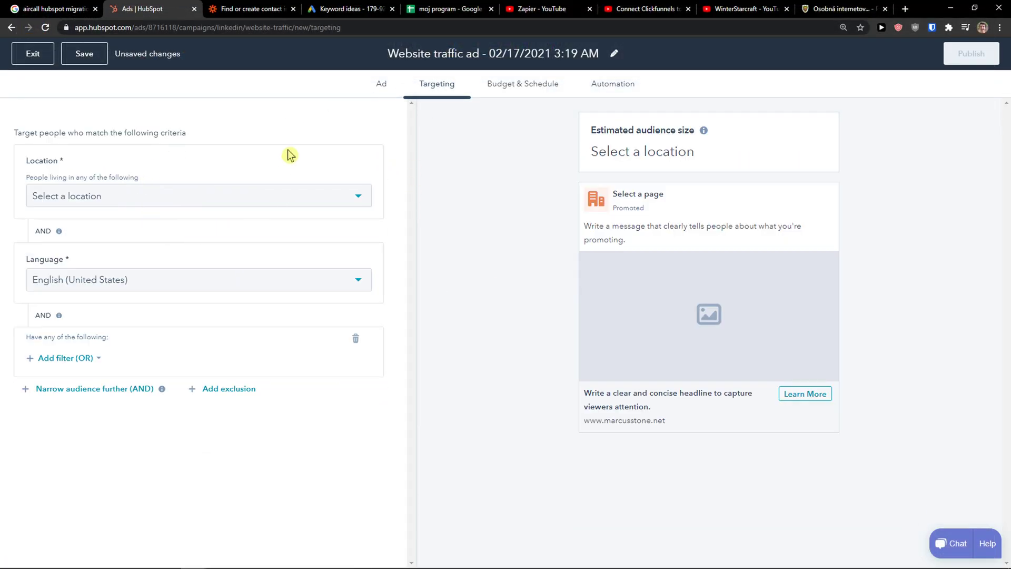
pyautogui.click(198, 196)
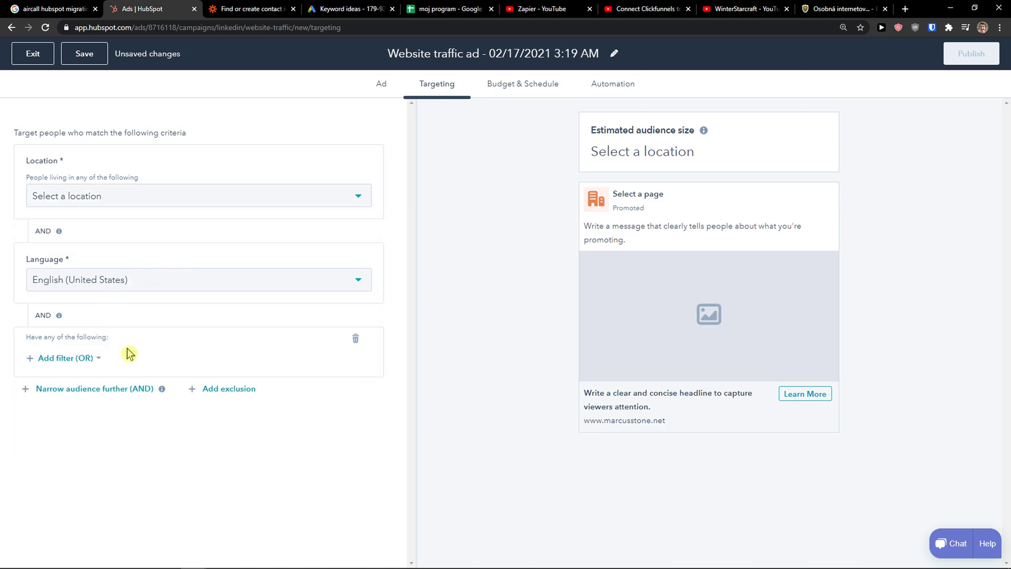
pyautogui.click(523, 83)
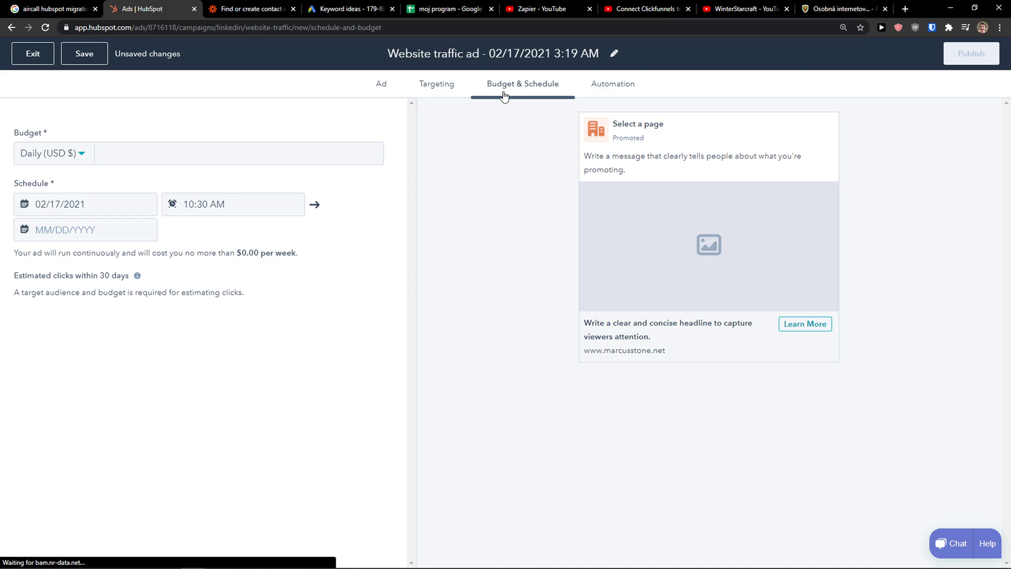
# Set a Total budget of $500 with the schedule ending 02/28/2021.
pyautogui.click(54, 153)
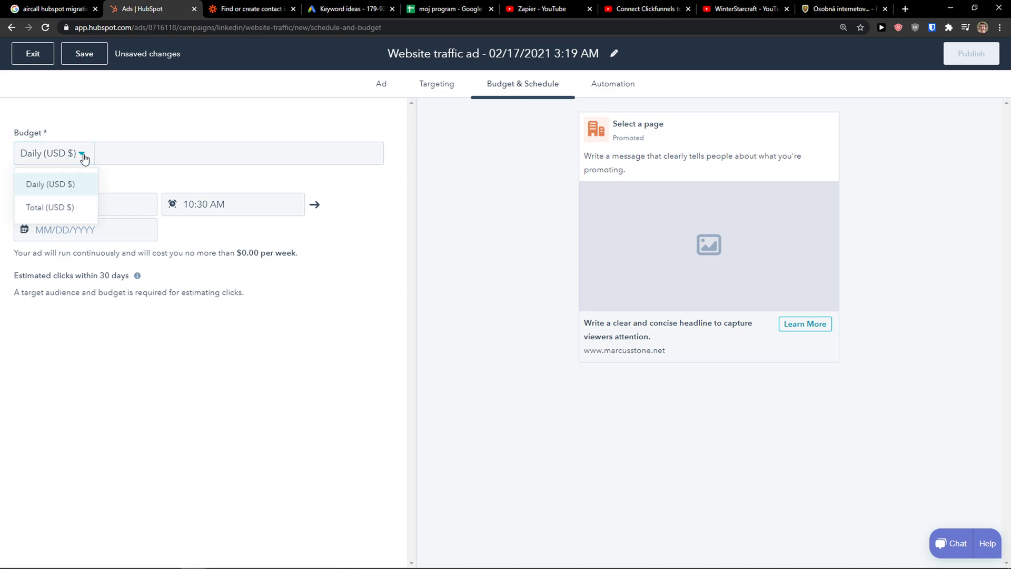
pyautogui.click(239, 152)
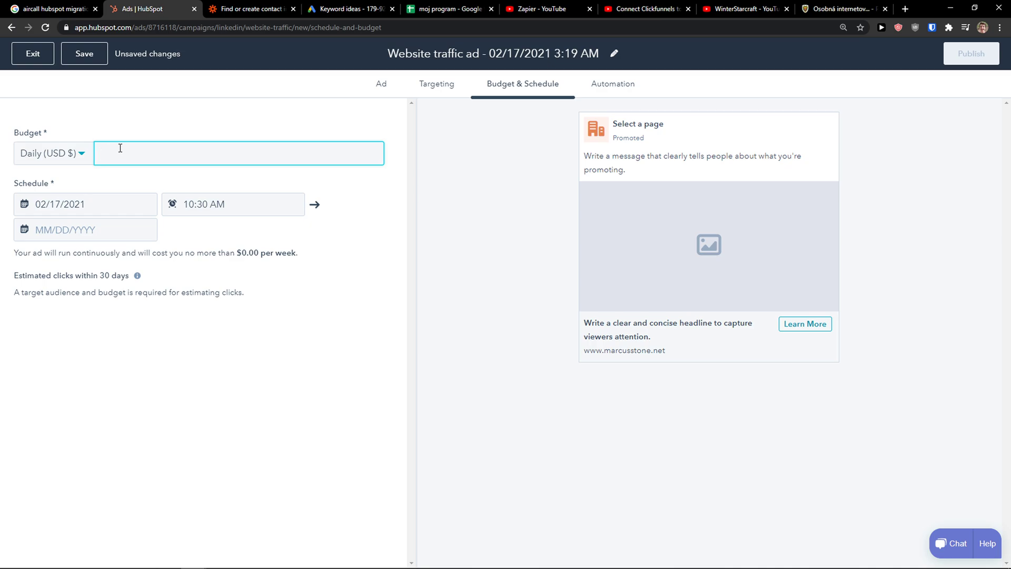
pyautogui.moveTo(96, 215)
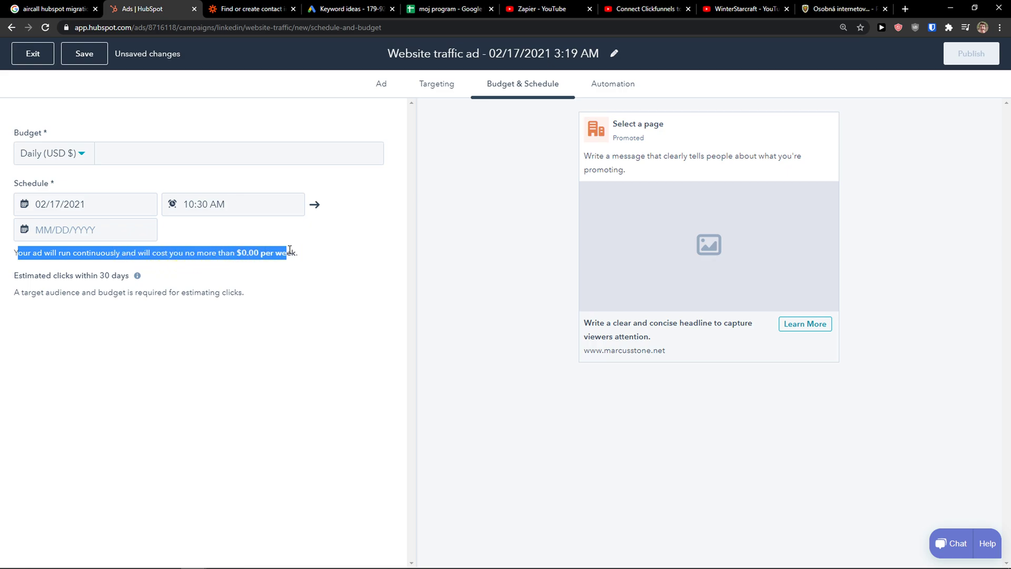
pyautogui.write('100.0')
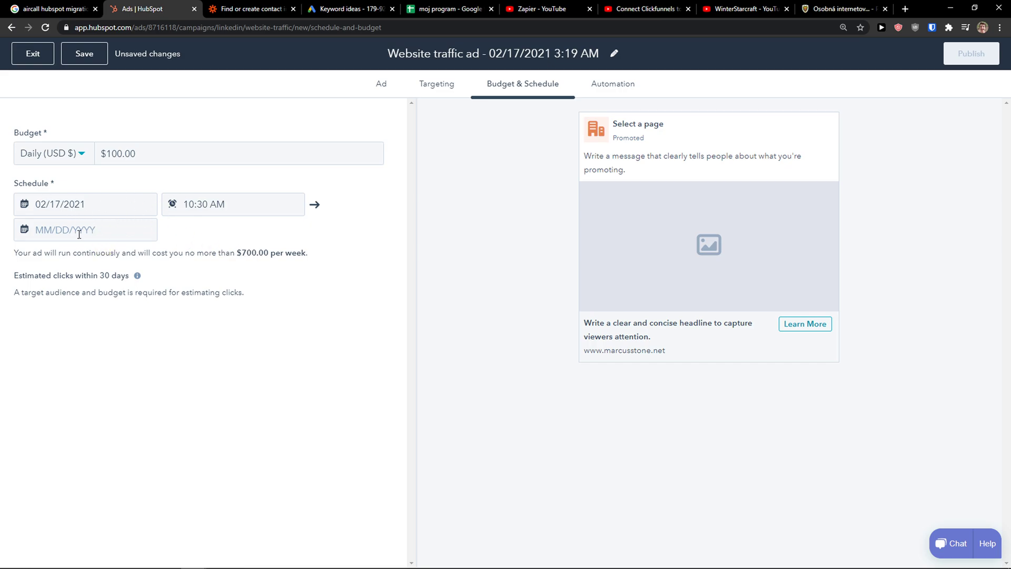
pyautogui.write('02/27/2021')
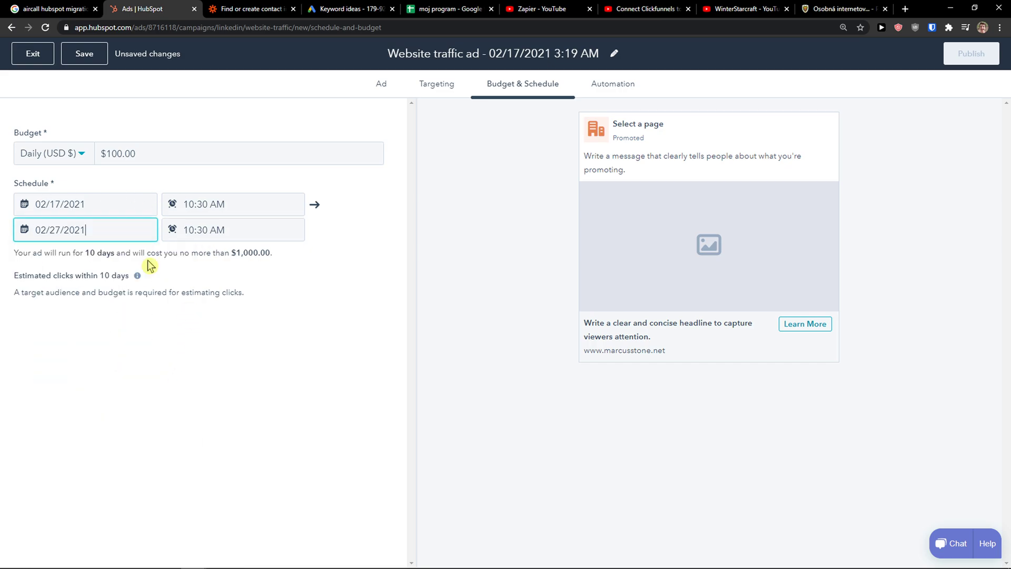
pyautogui.write('02/19/2021')
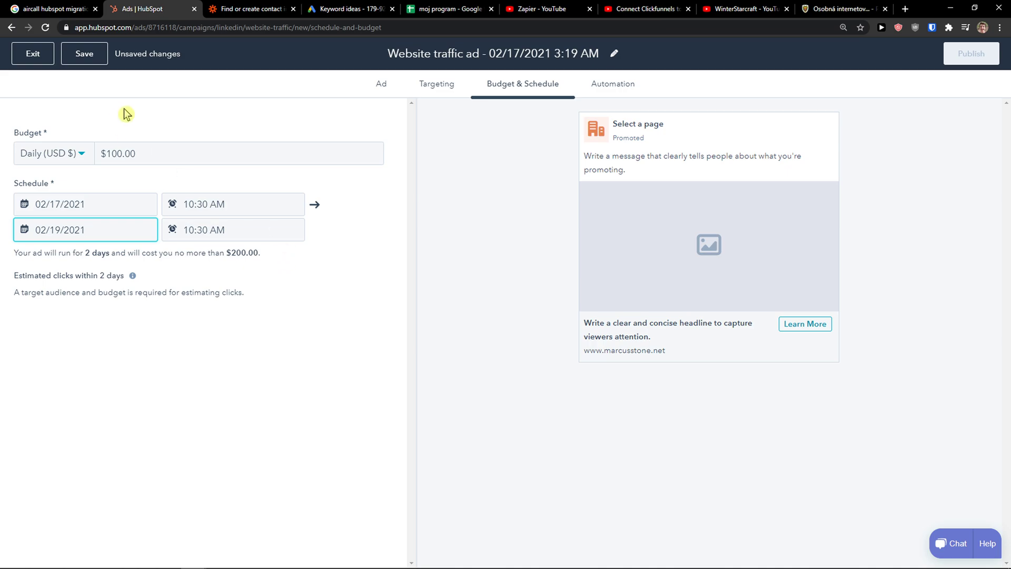
pyautogui.click(51, 153)
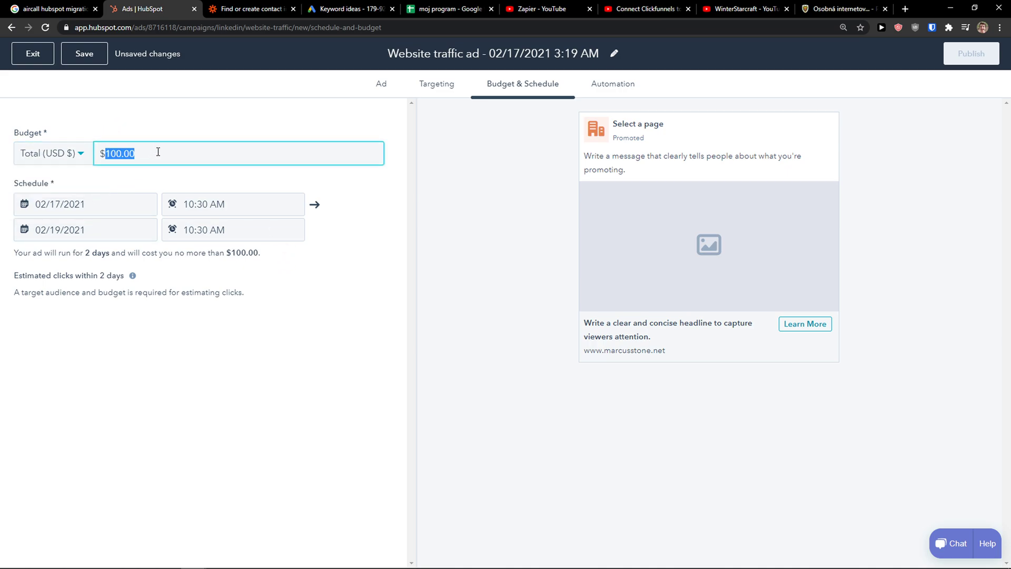
pyautogui.write('500')
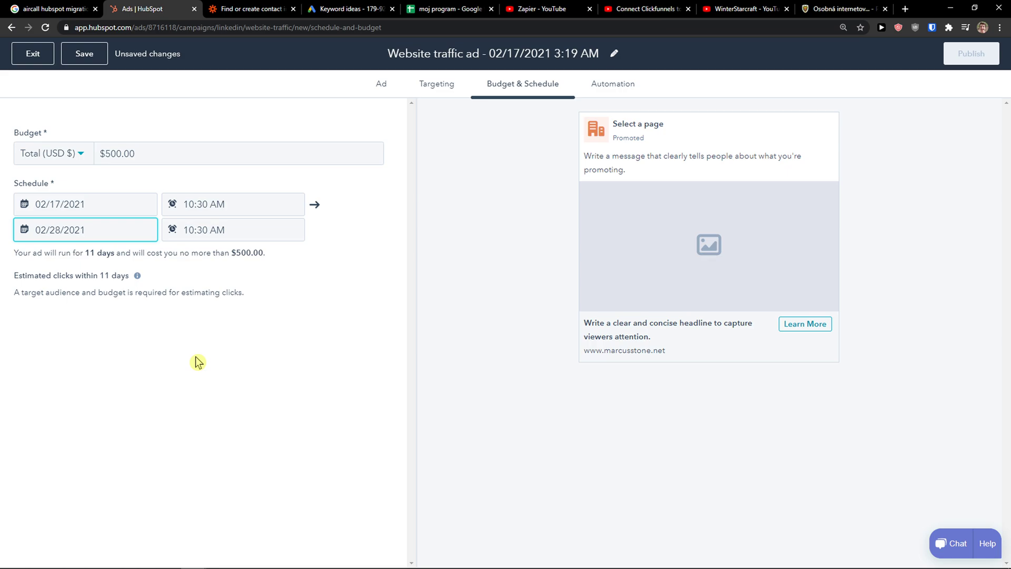
pyautogui.click(84, 230)
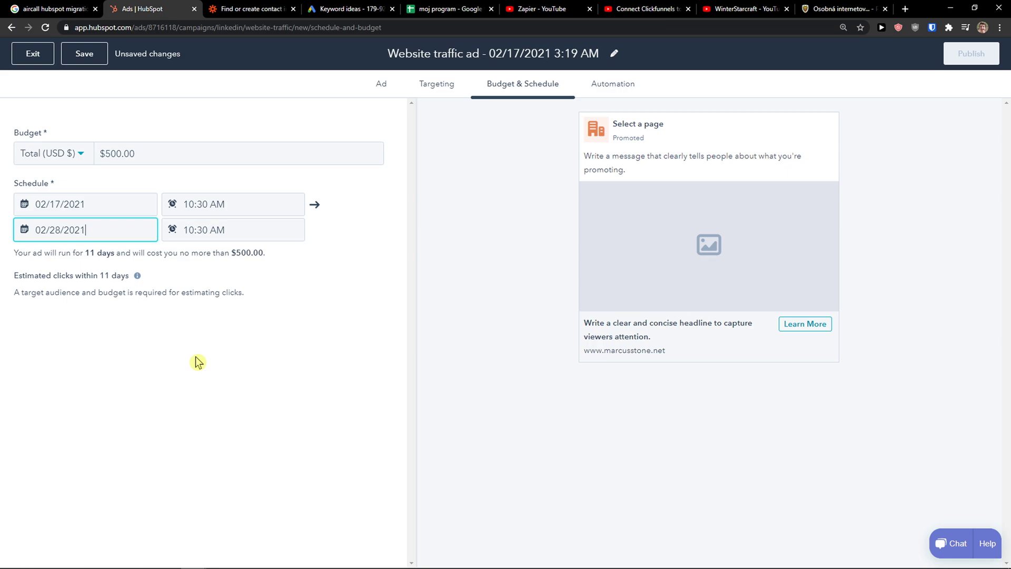
pyautogui.moveTo(184, 291)
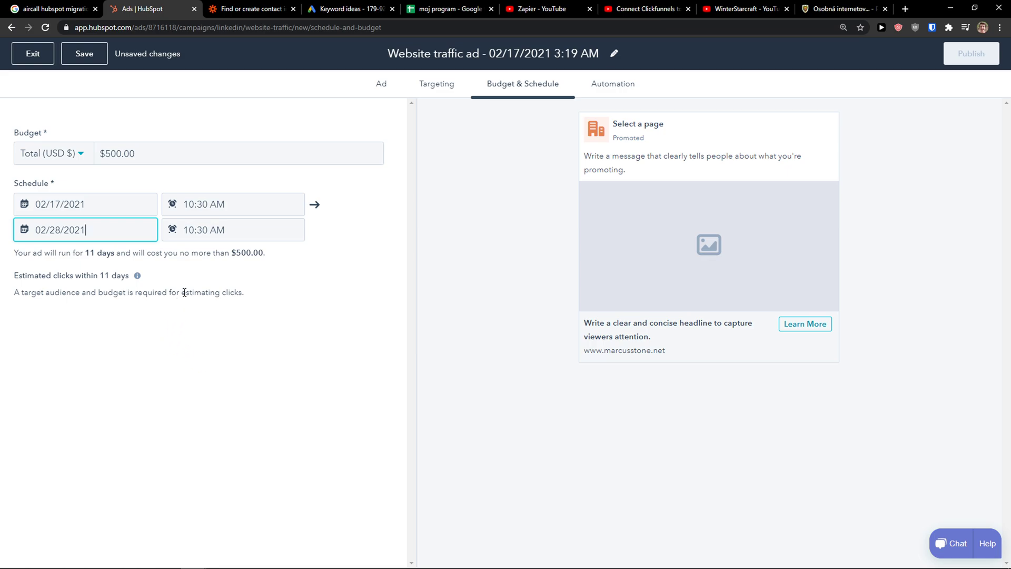
pyautogui.moveTo(647, 209)
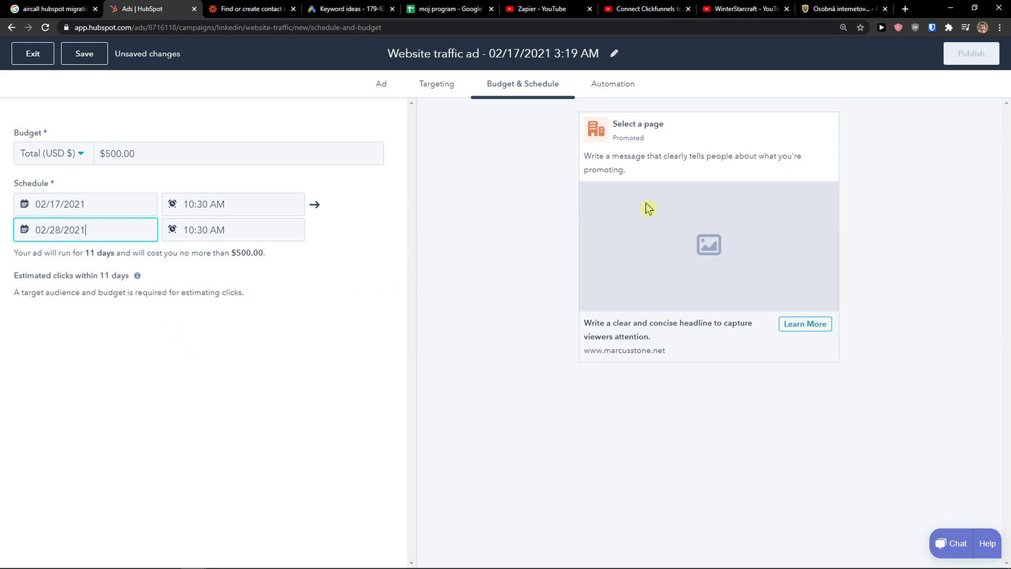
# Glance at Automation, then exit the ad editor without saving and return to the Ads dashboard.
pyautogui.click(611, 85)
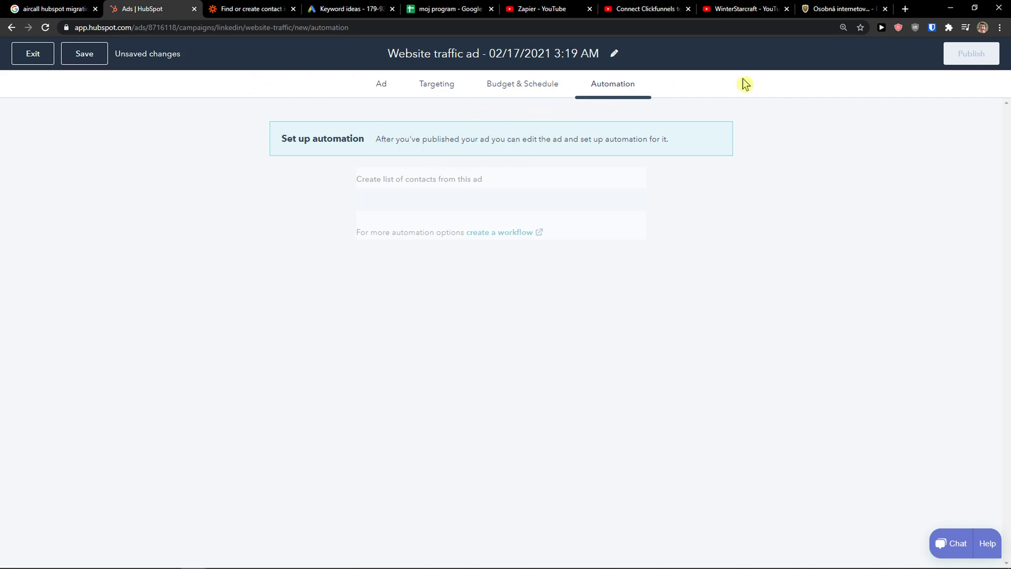
pyautogui.click(33, 53)
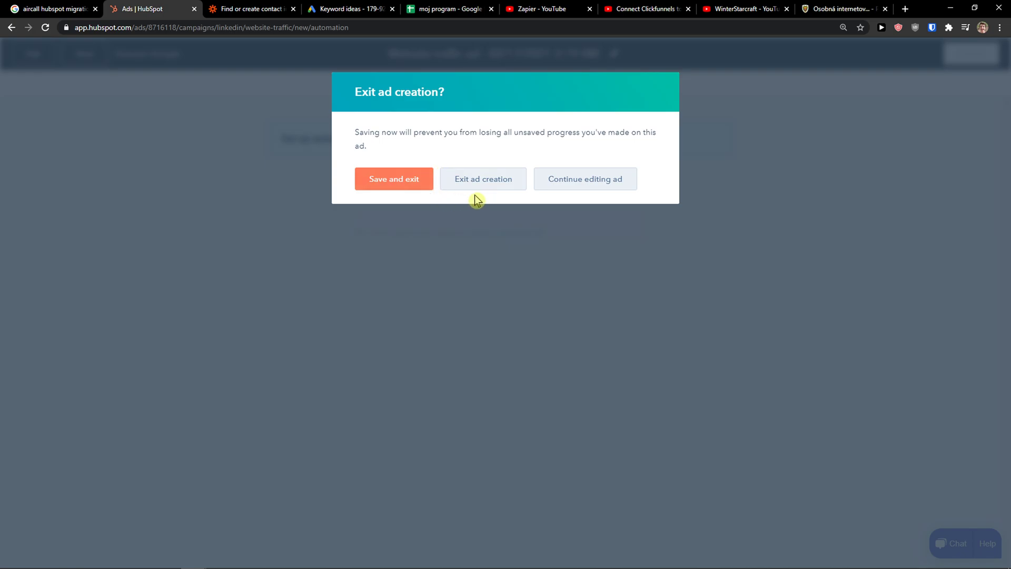
pyautogui.click(392, 179)
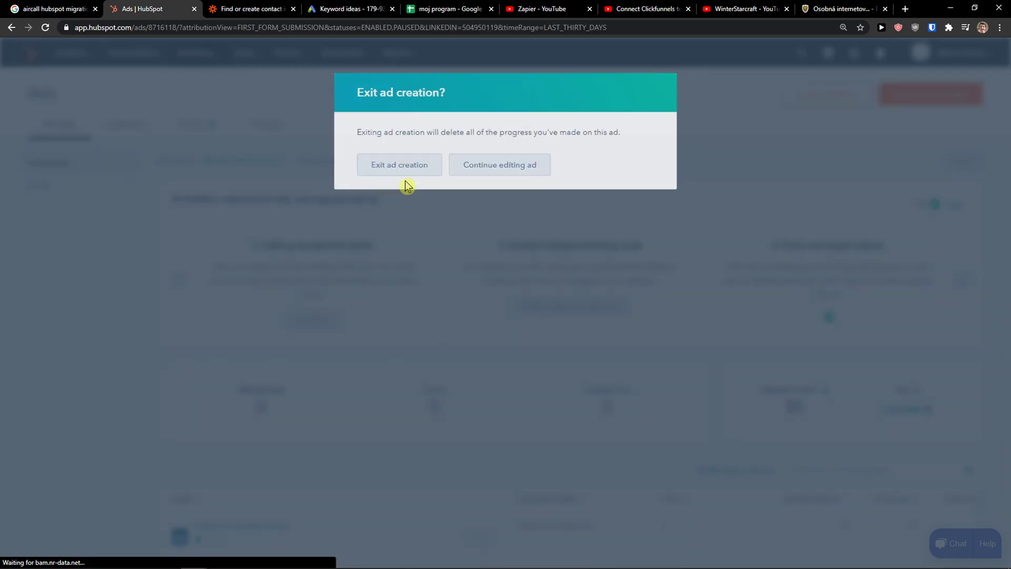
pyautogui.click(399, 164)
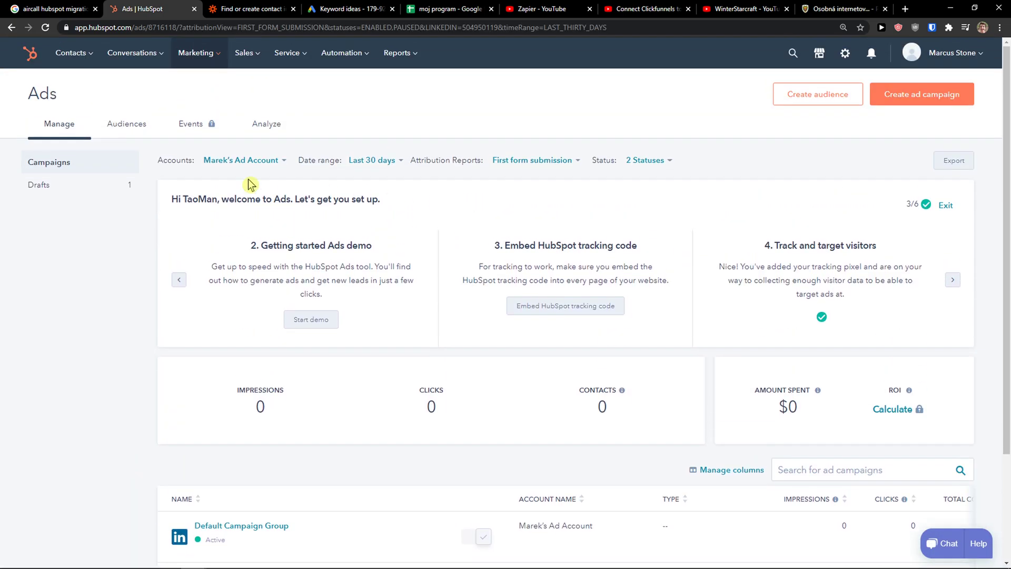
pyautogui.click(265, 125)
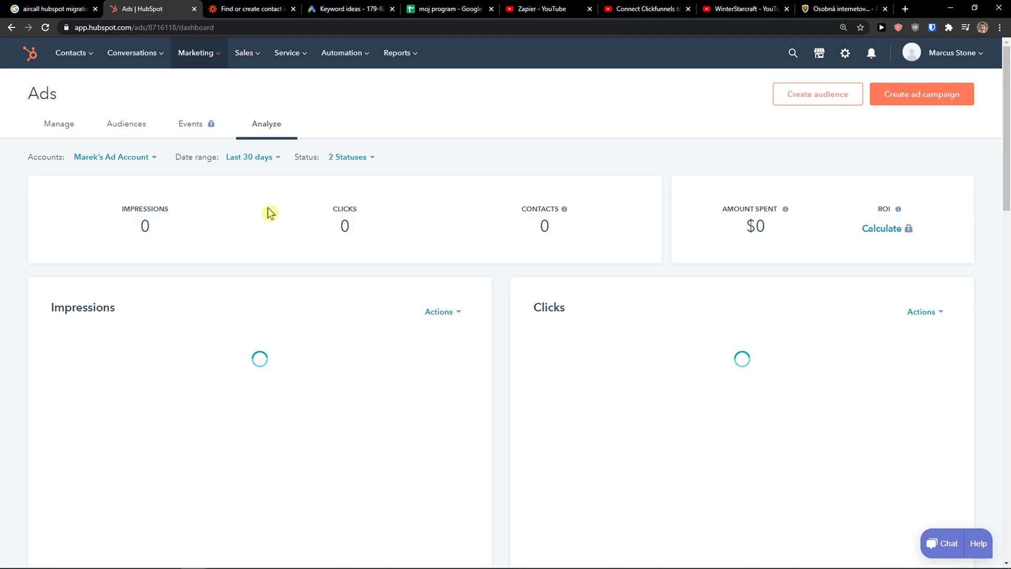
pyautogui.scroll(-3)
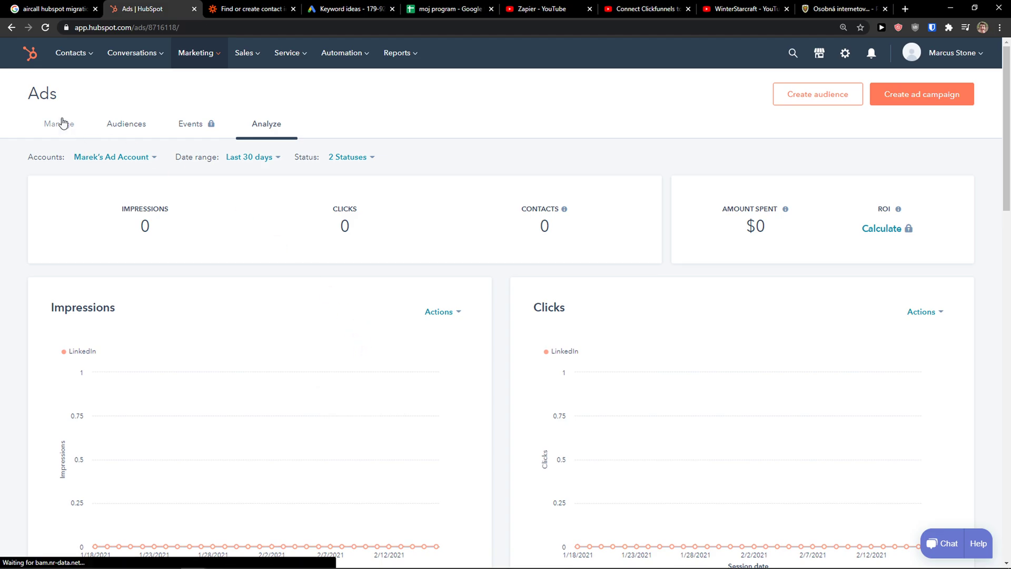
pyautogui.click(59, 124)
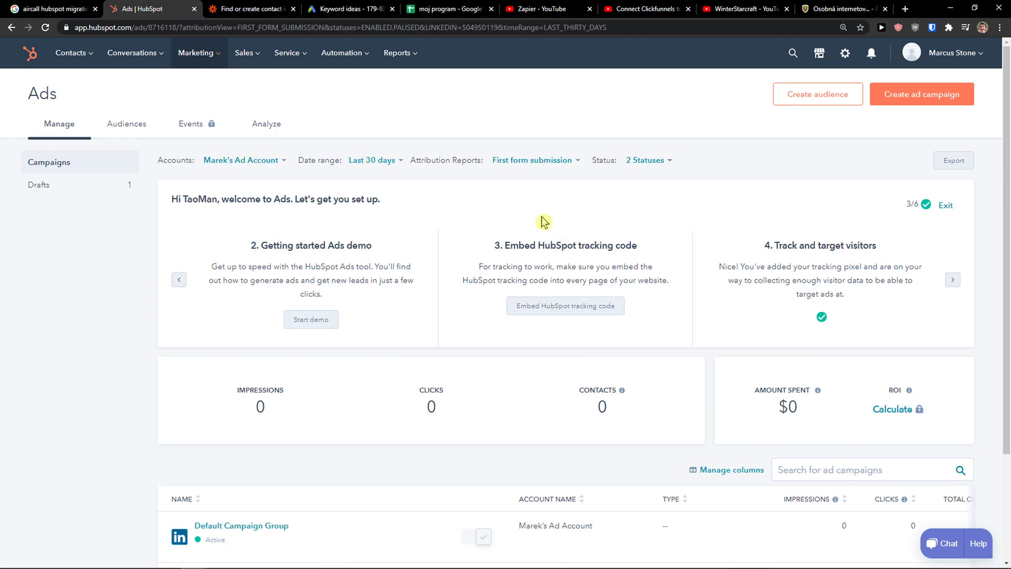